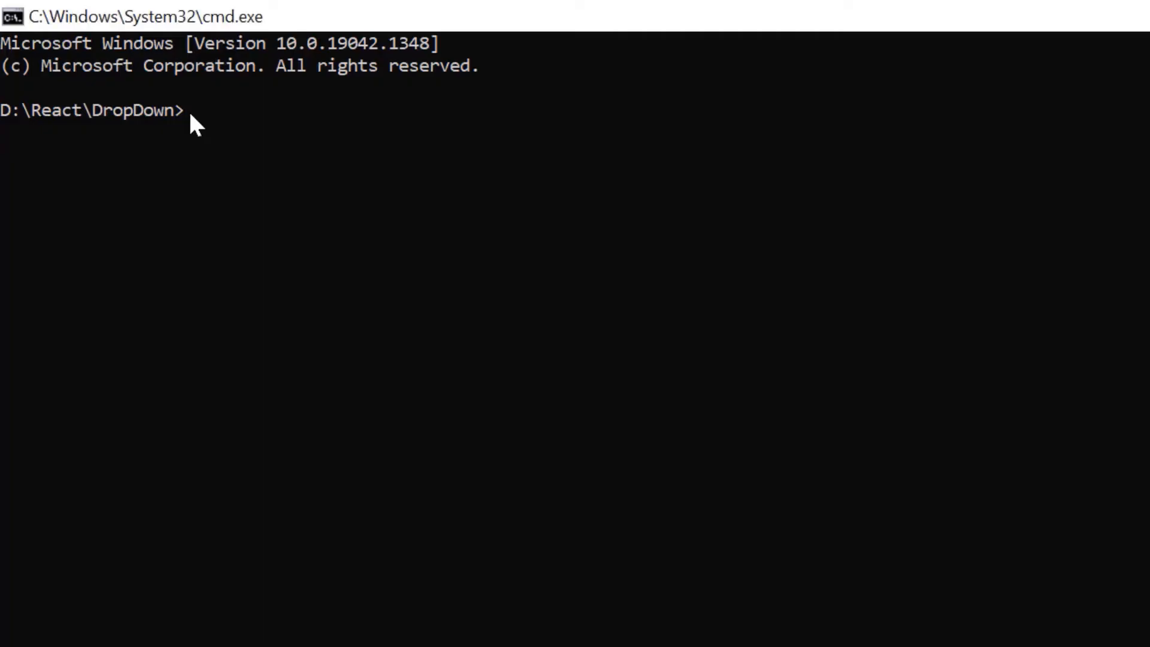
Create the TypeScript React app myreactapp with create-react-app and cd into its folder.
{"action": "type", "text": "n"}
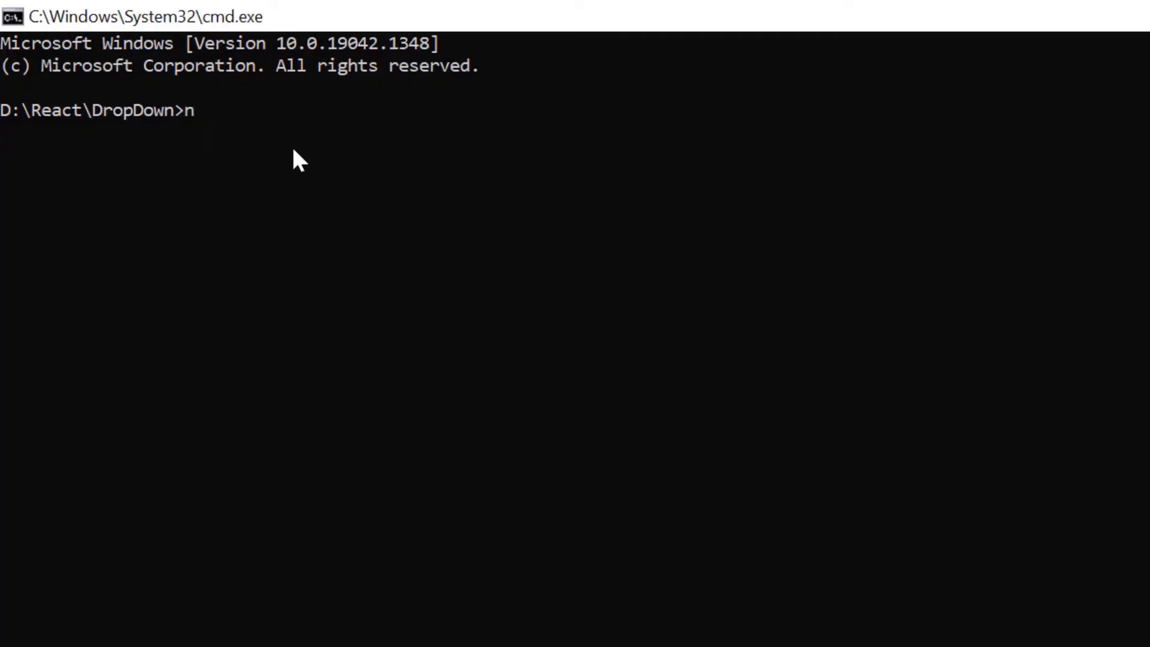
{"action": "type", "text": "px create-react-a"}
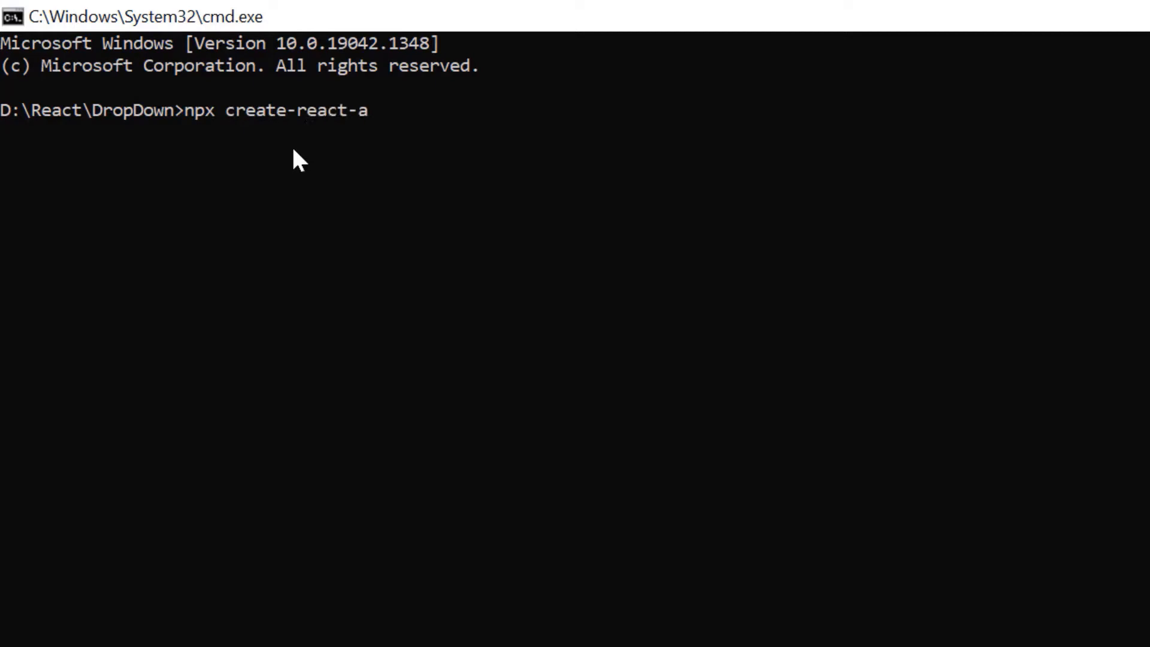
{"action": "type", "text": "pp m"}
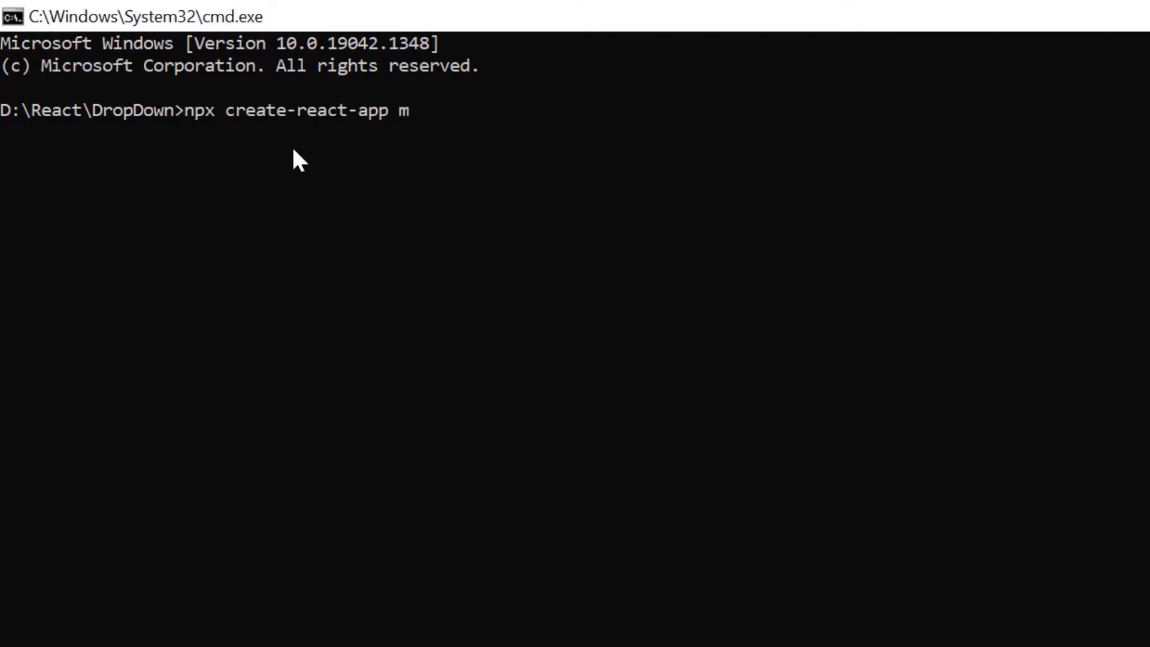
{"action": "type", "text": "yreactapp"}
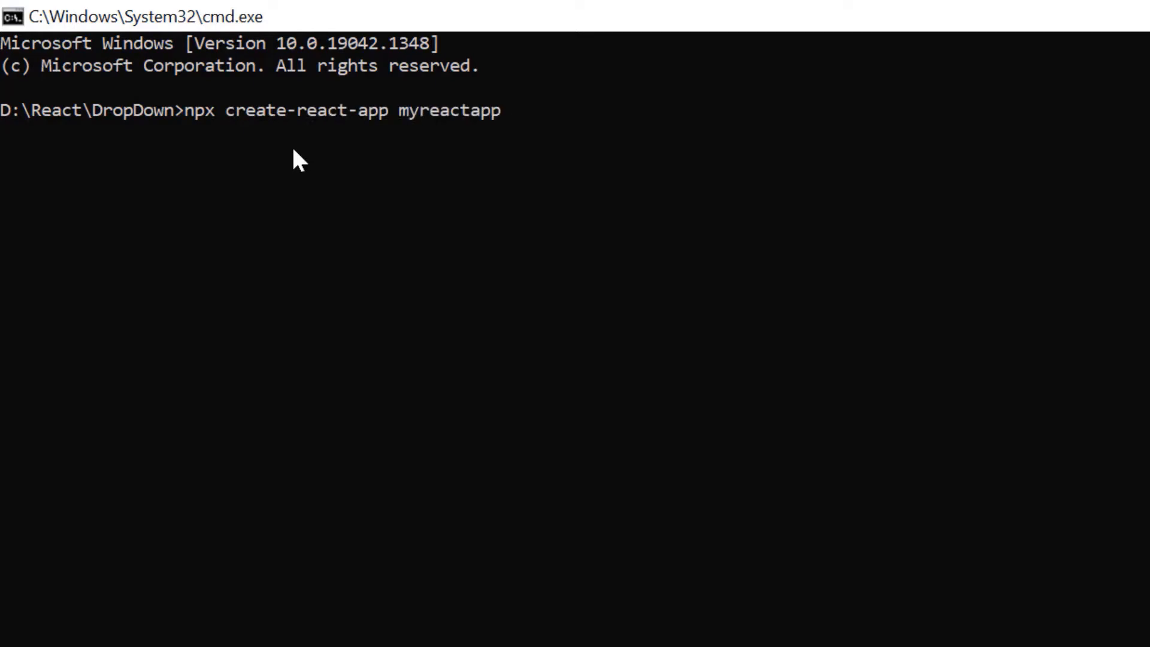
{"action": "type", "text": "--template t"}
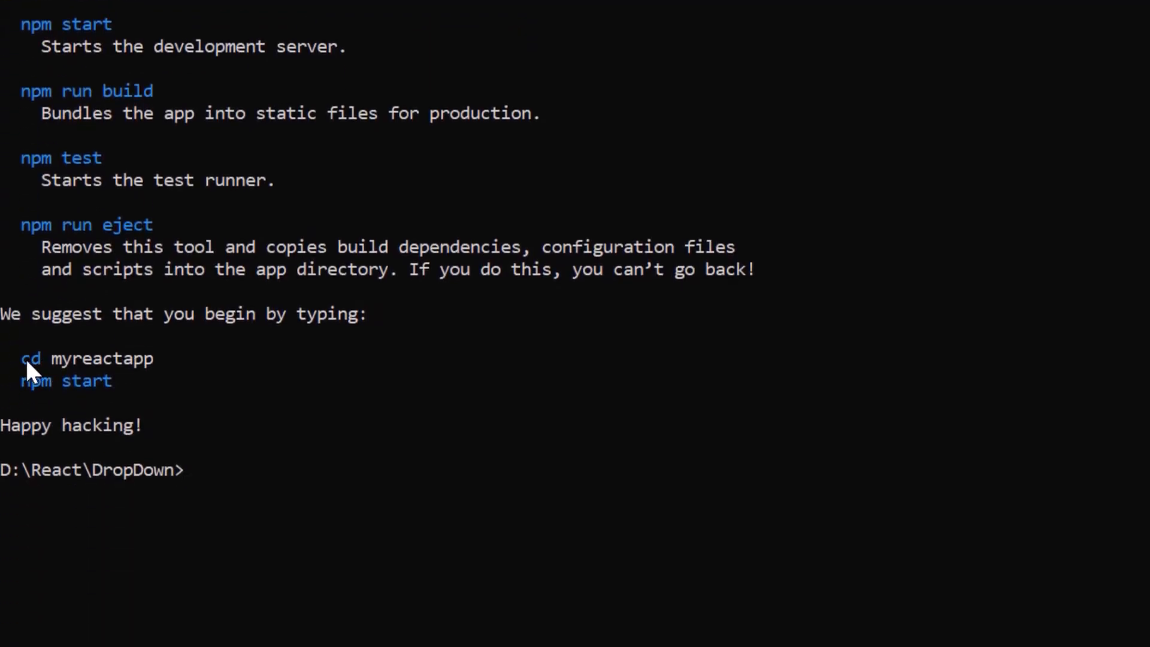
{"action": "type", "text": "cd myreactapp"}
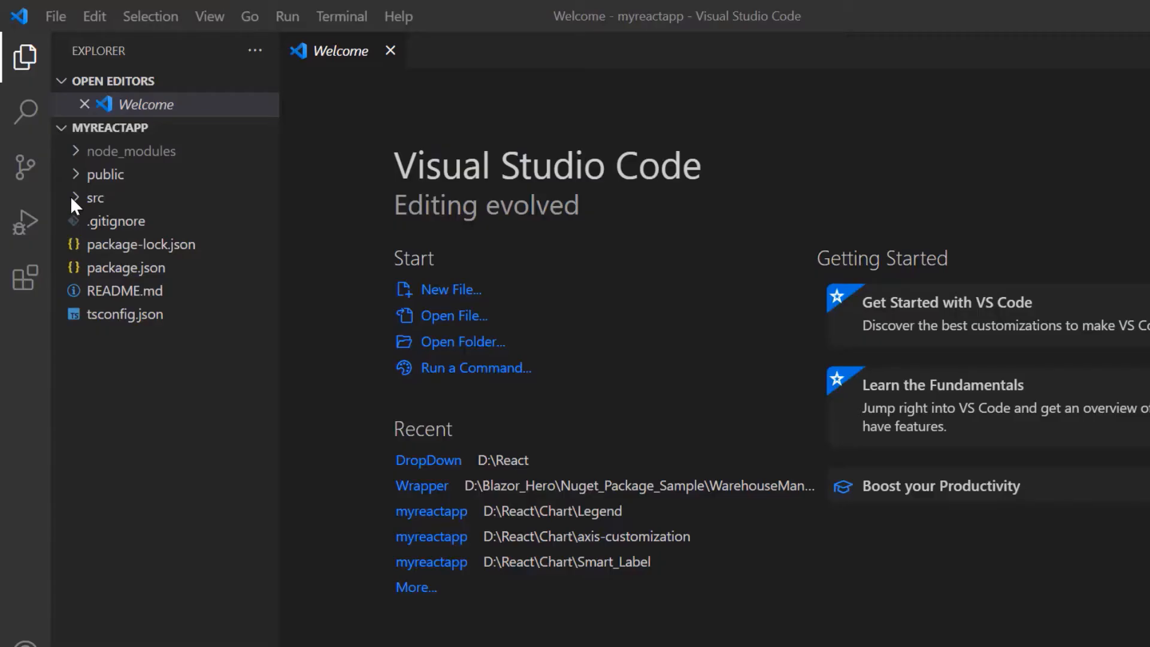
{"action": "left_click", "coordinate": [96, 198]}
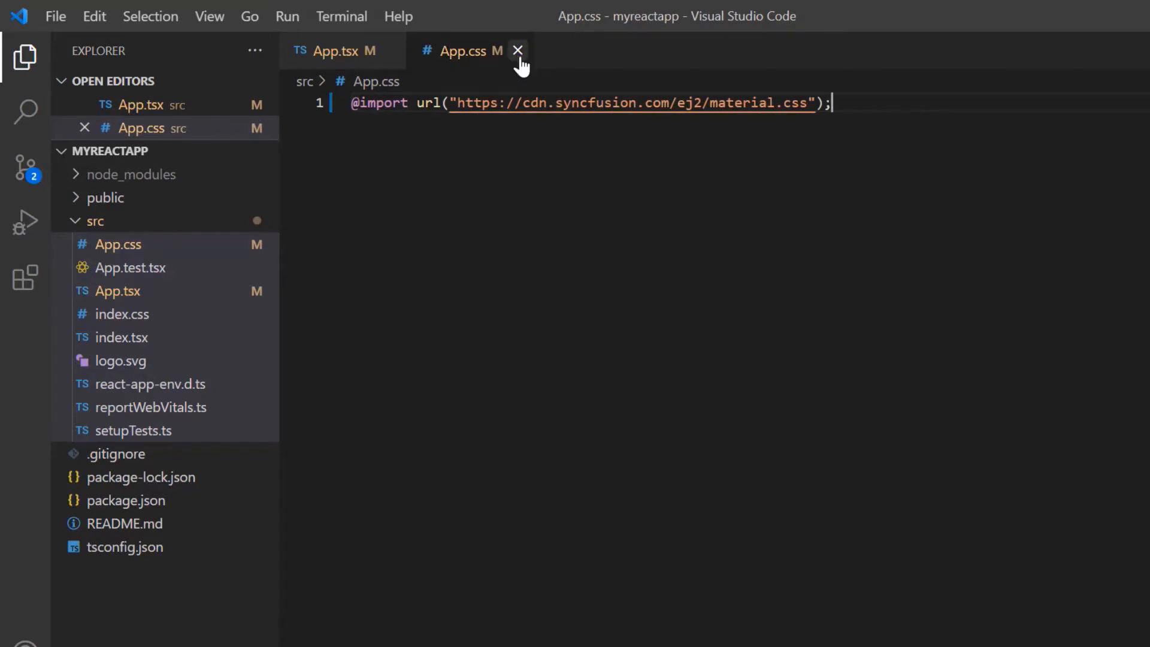
{"action": "left_click", "coordinate": [517, 50]}
{"action": "type", "text": "npm"}
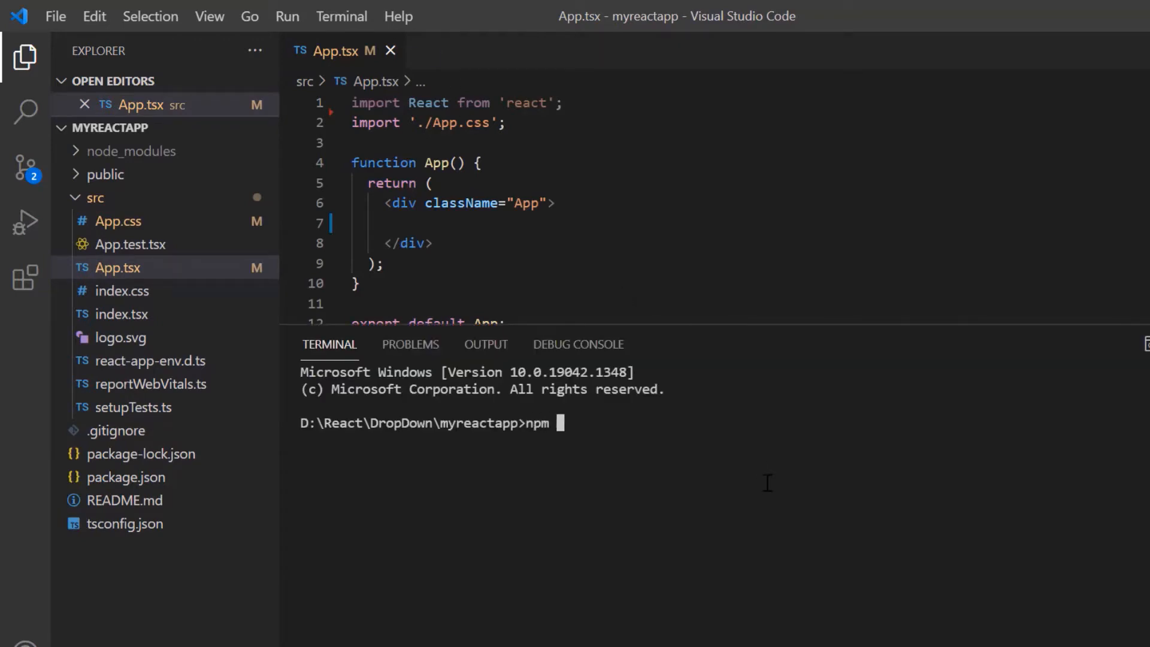
{"action": "type", "text": "i @syncfusion/ej2-r"}
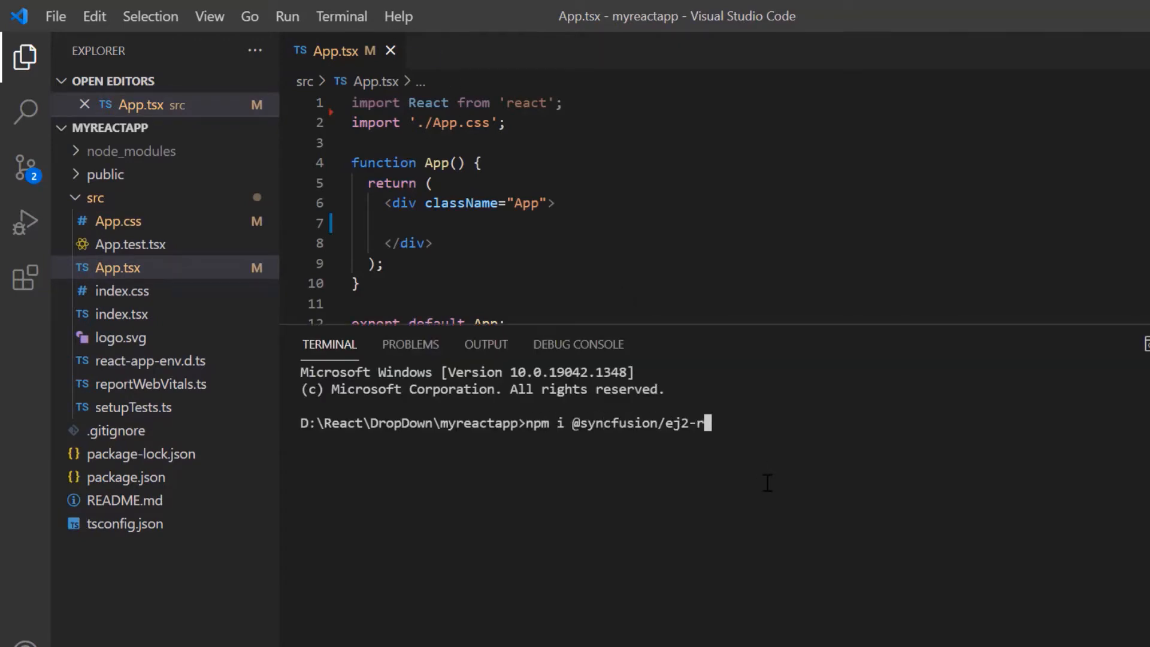
{"action": "key", "text": "Enter"}
{"action": "type", "text": "im"}
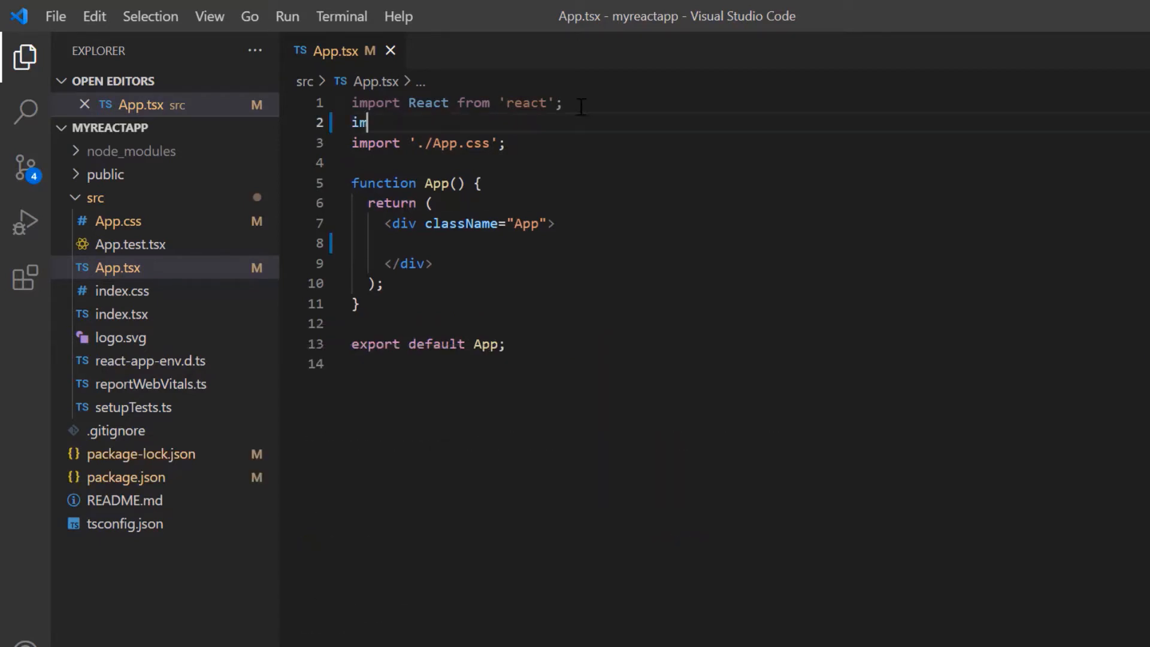
Render a ComboBoxComponent with placeholder 'Select a Game' inside a div styled margin 100, width 250.
{"action": "type", "text": "port {} from '@syncfusion/ej2-react-dropdowns';"}
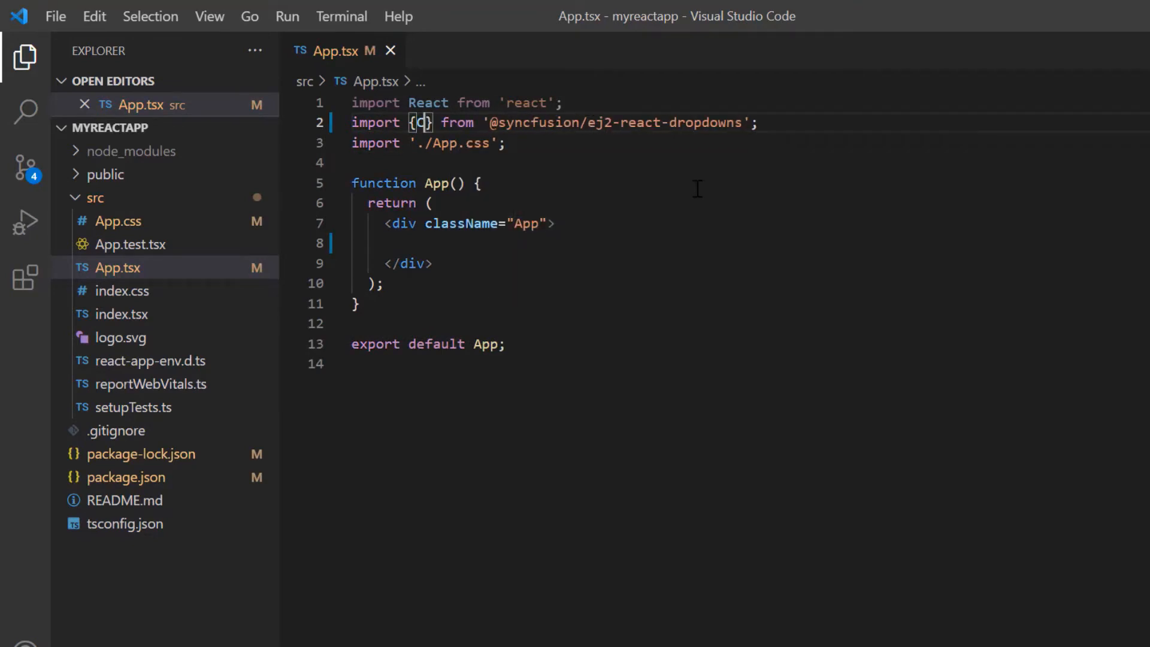
{"action": "type", "text": "ComboBoxComponent"}
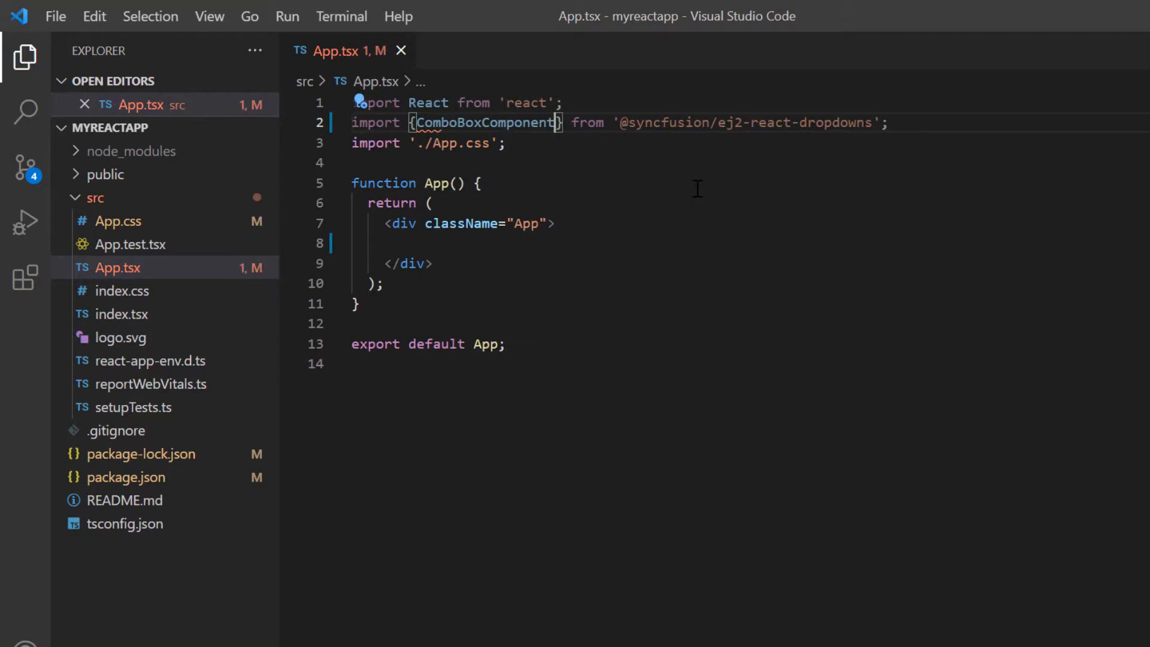
{"action": "type", "text": "<ComboBoxComponent>"}
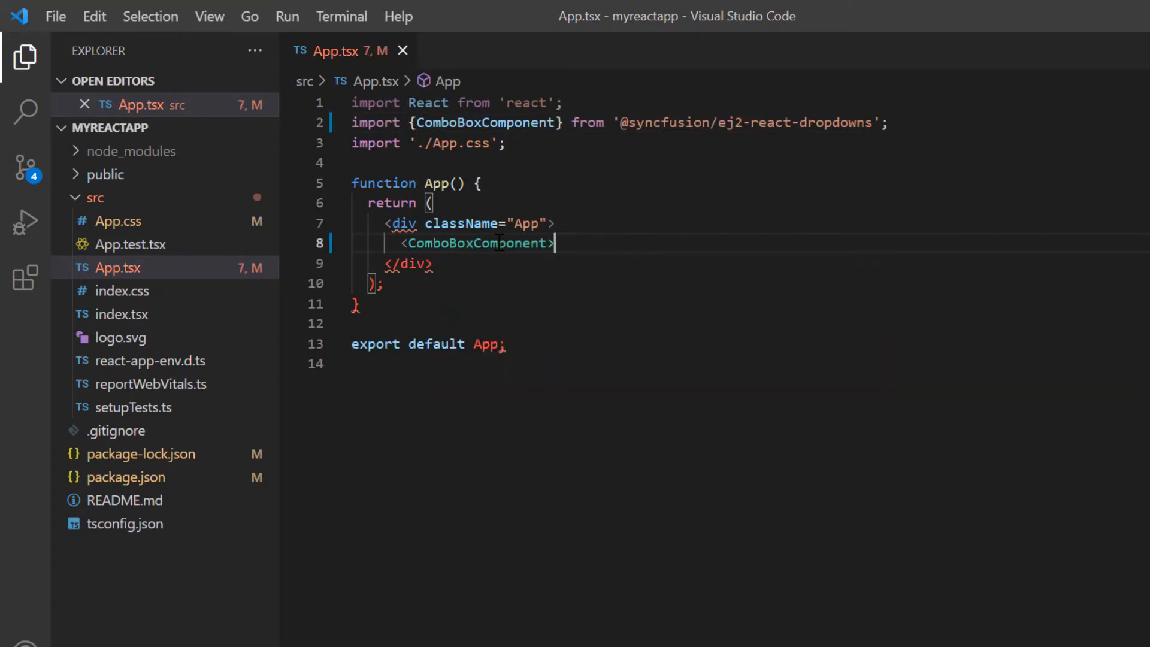
{"action": "type", "text": "placeholder=\"S"}
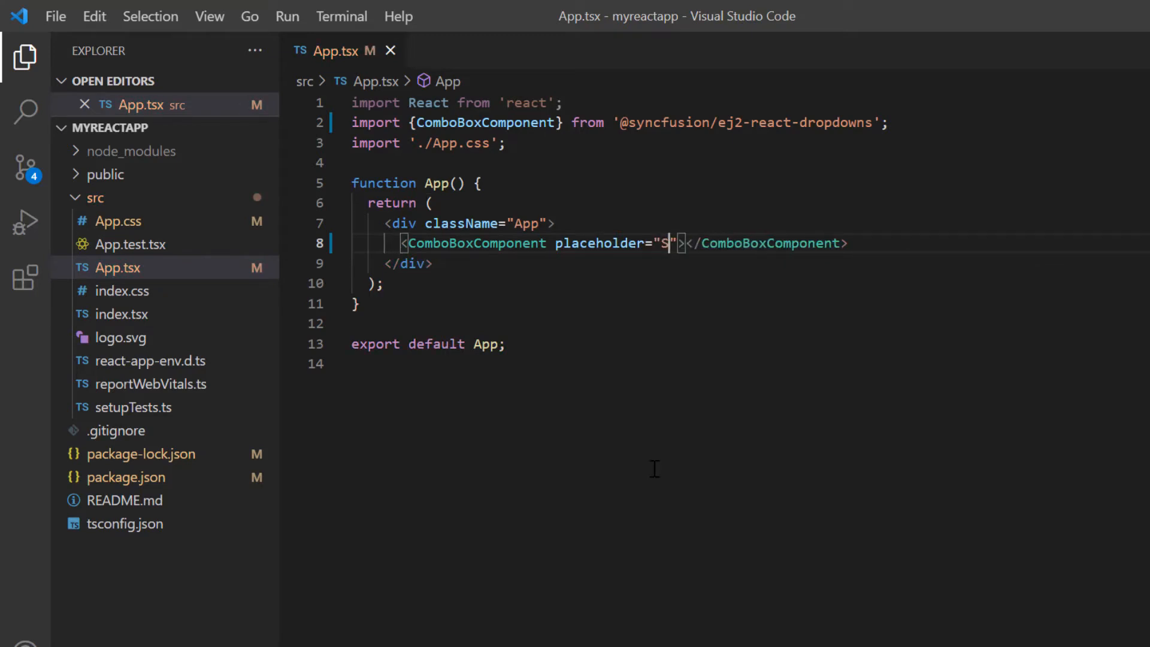
{"action": "type", "text": "elect a Game"}
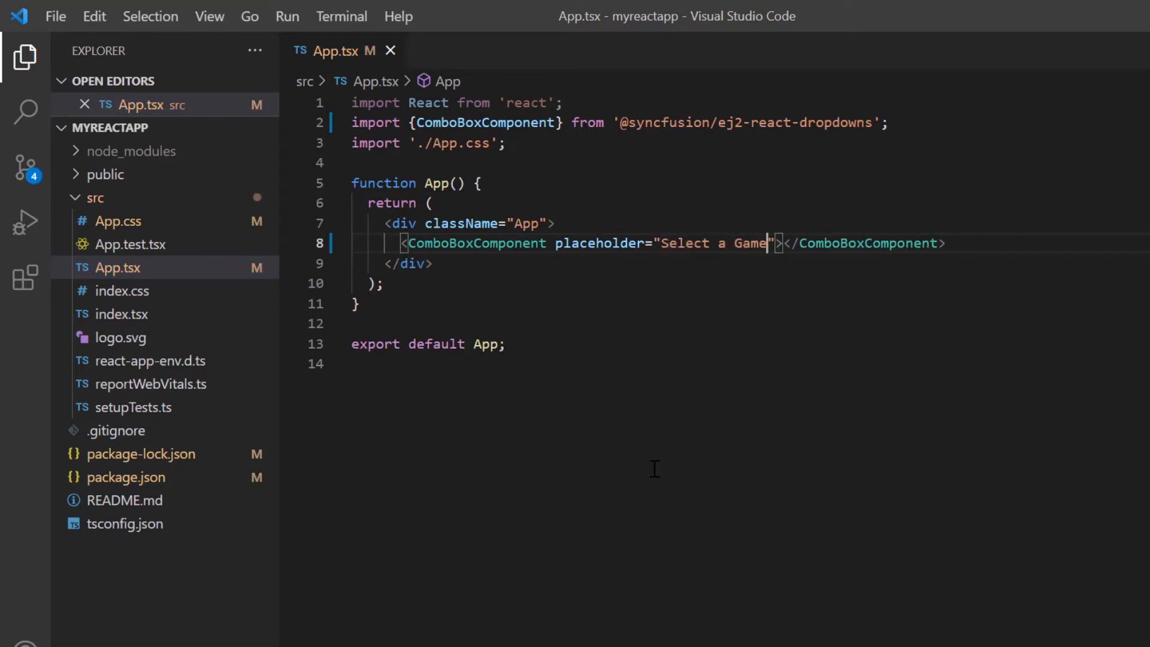
{"action": "type", "text": "const divStyle = {"}
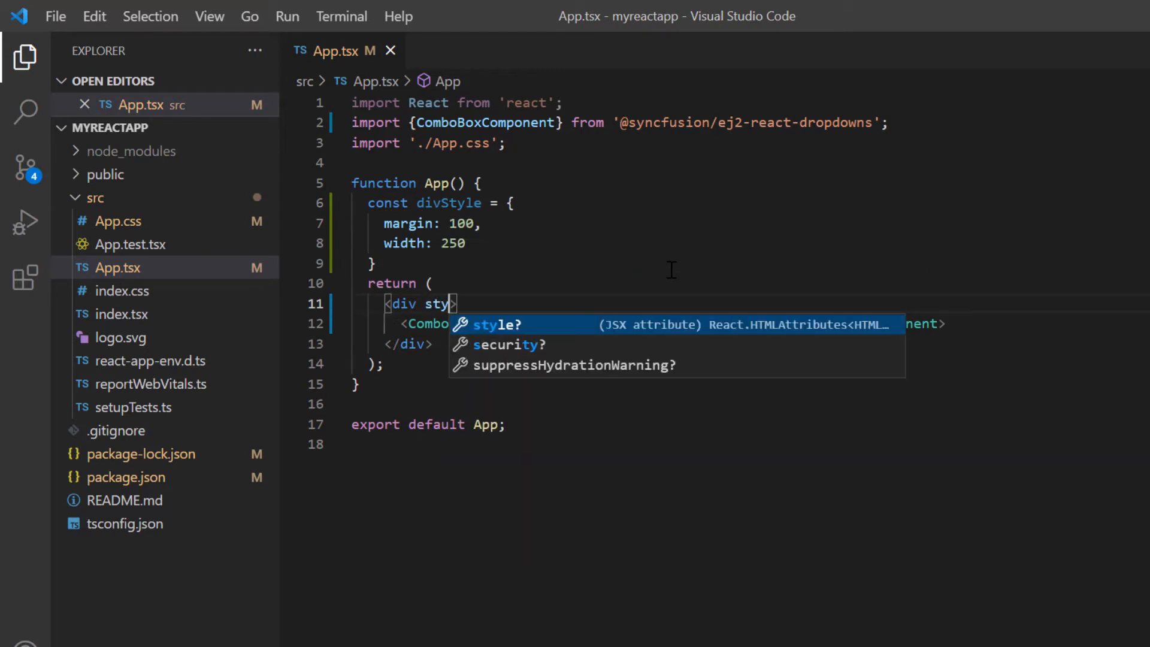
{"action": "key", "text": "Tab"}
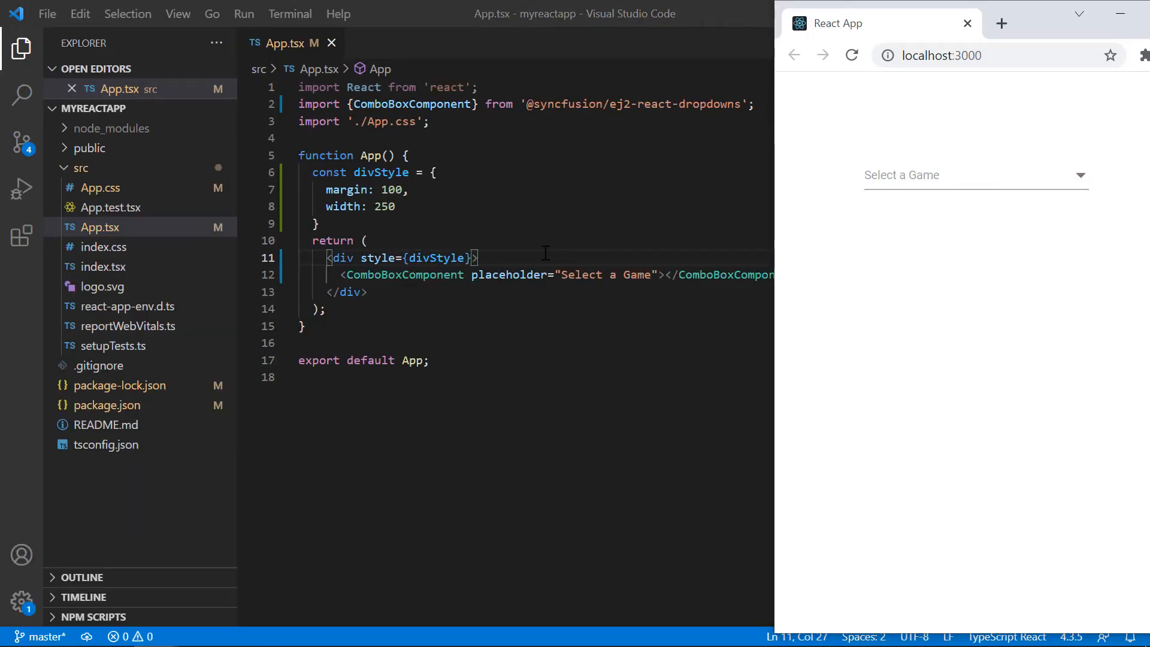
Check the empty 'Select a Game' combo box at localhost:3000 in Chrome, then return to VS Code.
{"action": "left_click", "coordinate": [1079, 175]}
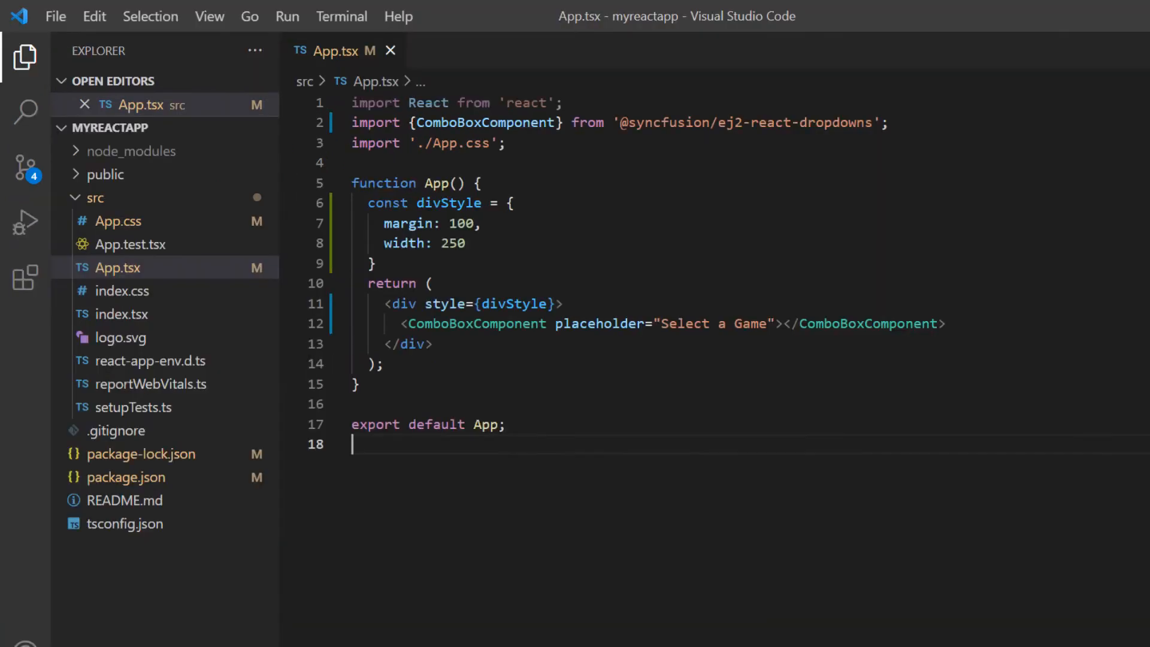
Give the ComboBox a dataSource of Badminton, Cricket, Football, Golf and Tennis.
{"action": "left_click", "coordinate": [25, 63]}
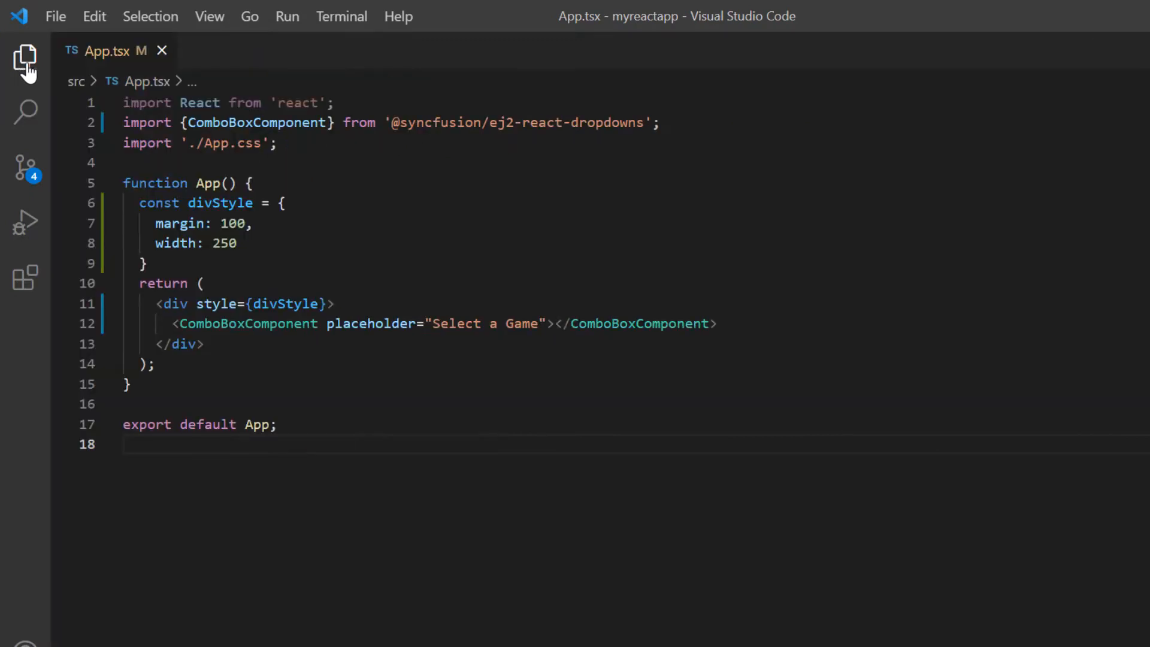
{"action": "type", "text": "dataSource={}></ComboBoxComponent>"}
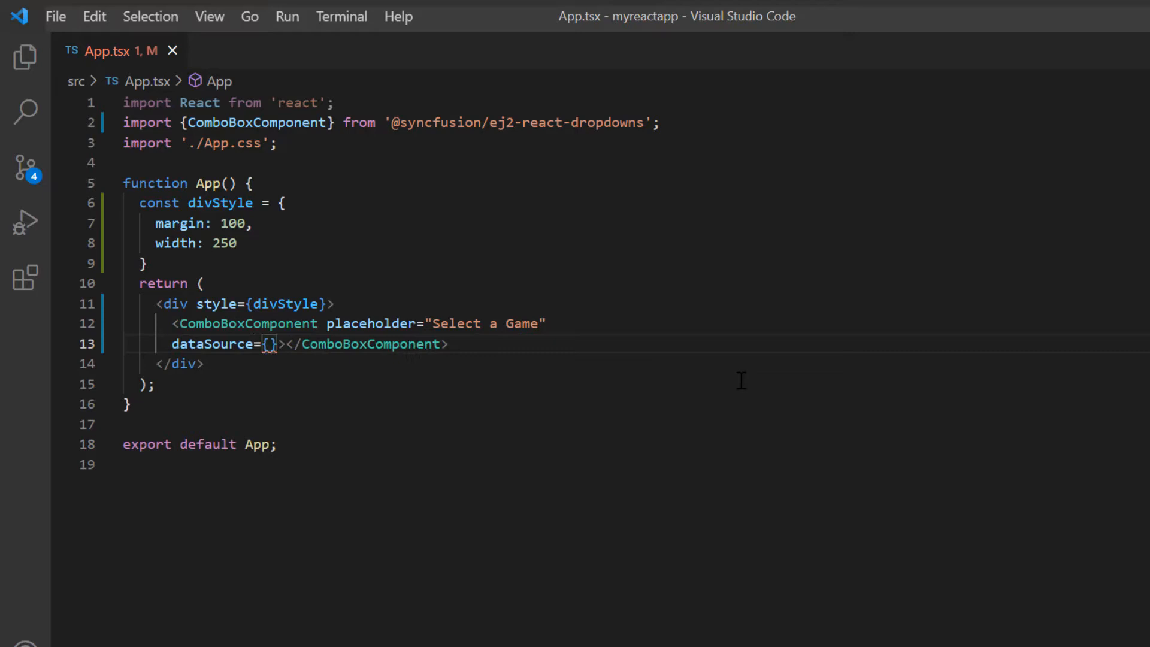
{"action": "type", "text": "['Badminton', 'Cricket', 'Football', 'Golf', 'Tennis']"}
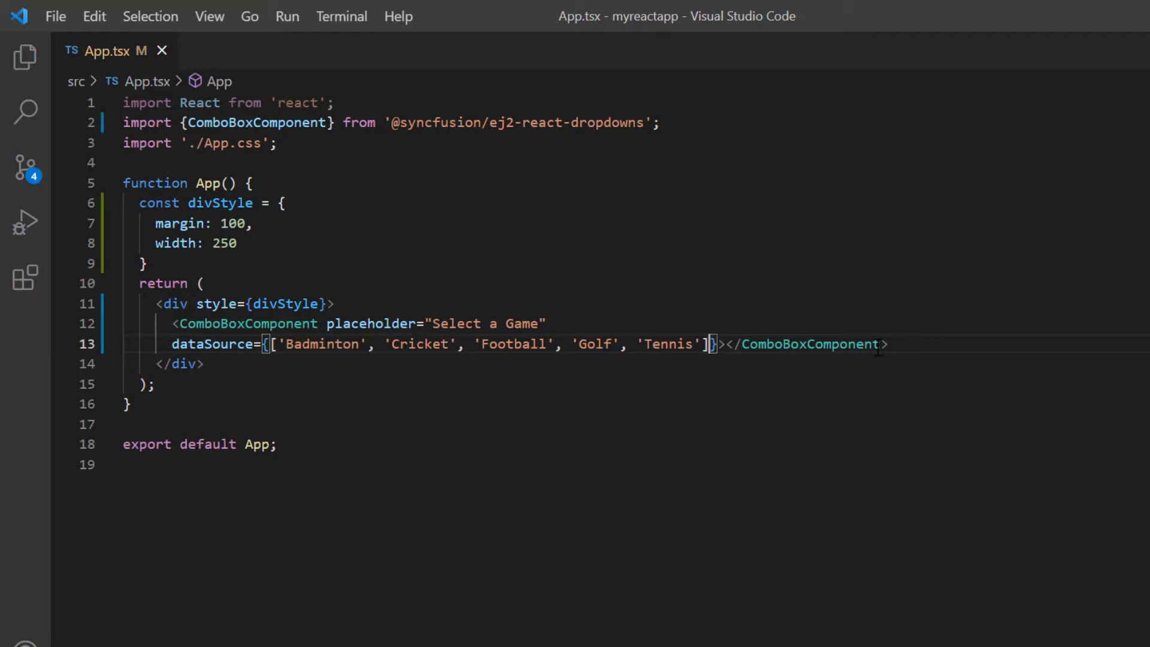
{"action": "mouse_move", "coordinate": [894, 343]}
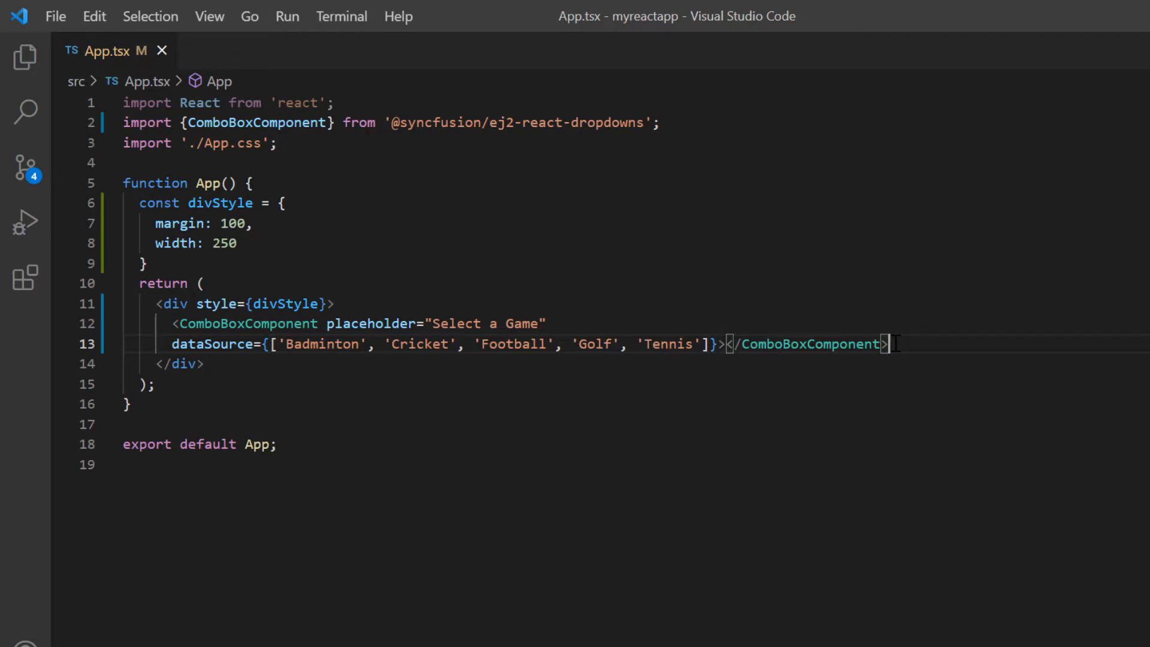
{"action": "left_click", "coordinate": [706, 343]}
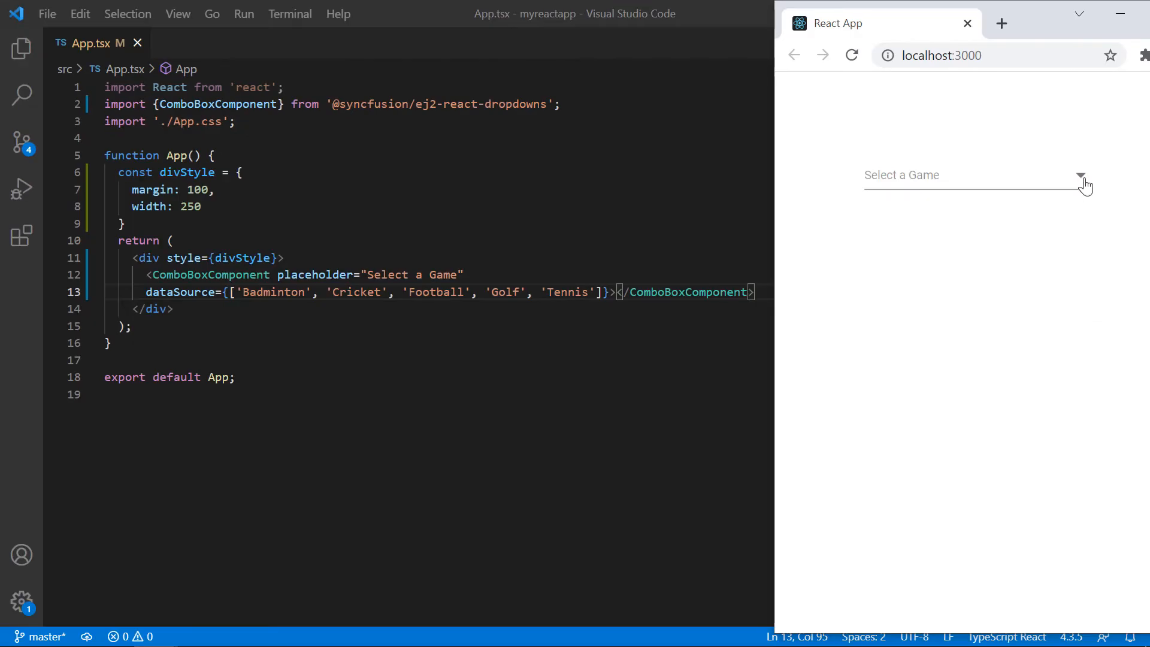
Open the combo box list in Chrome to verify the five games and pick Football.
{"action": "left_click", "coordinate": [1079, 176]}
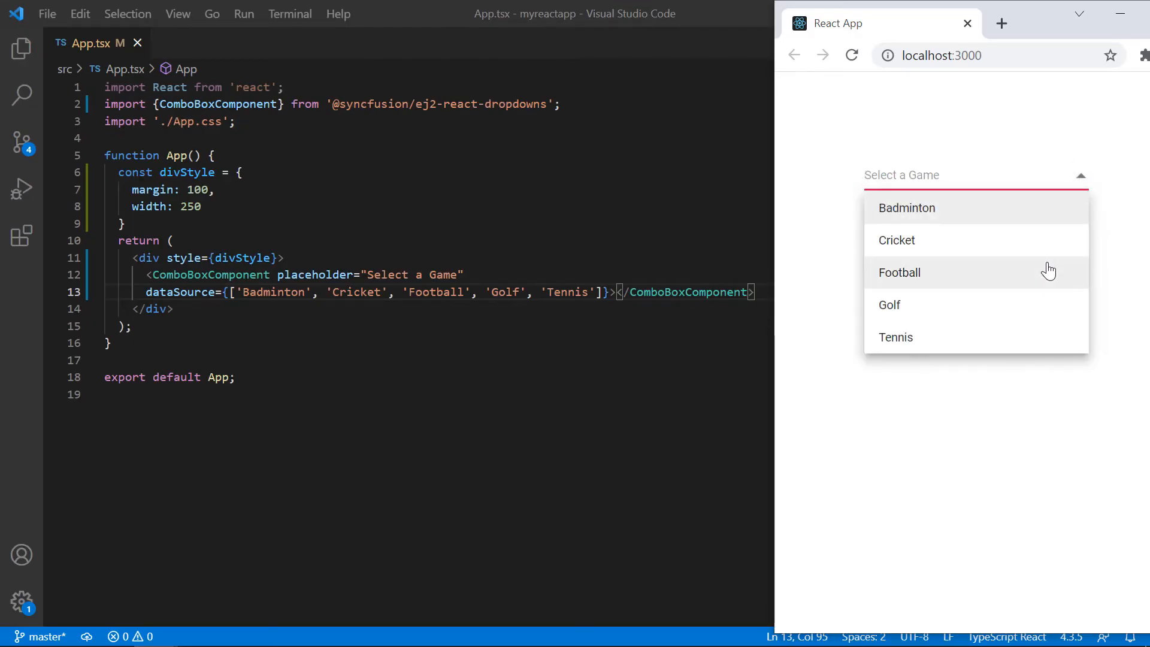
{"action": "left_click", "coordinate": [898, 271]}
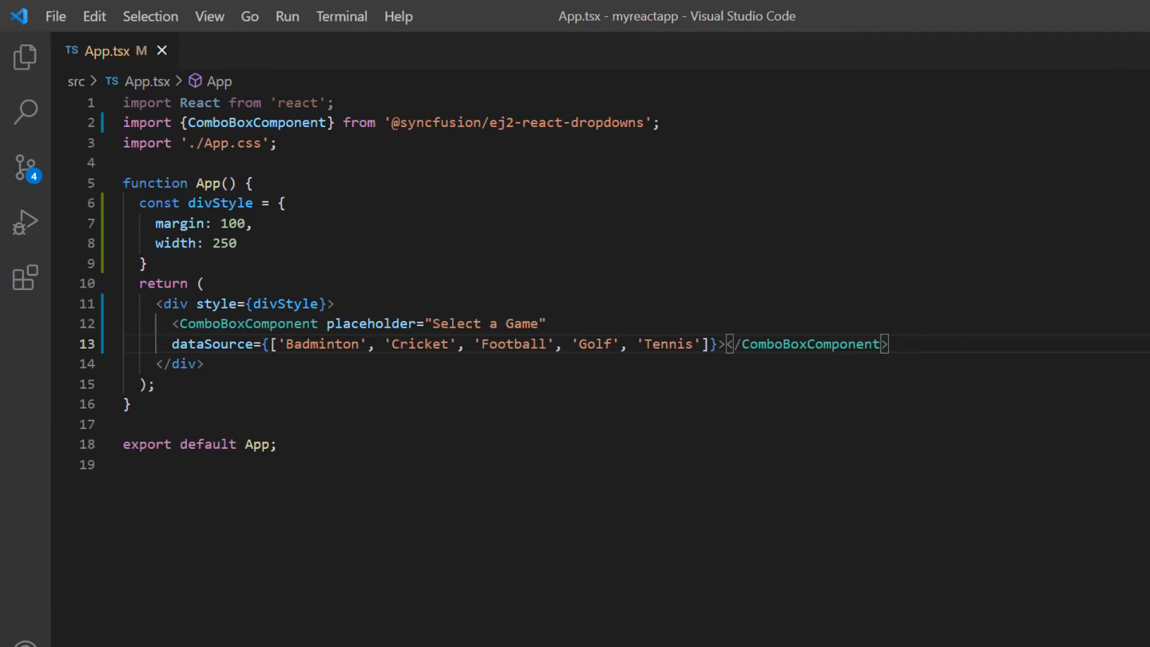
Declare a sportsData array of three Id/Game objects and use it as the dataSource.
{"action": "type", "text": "const"}
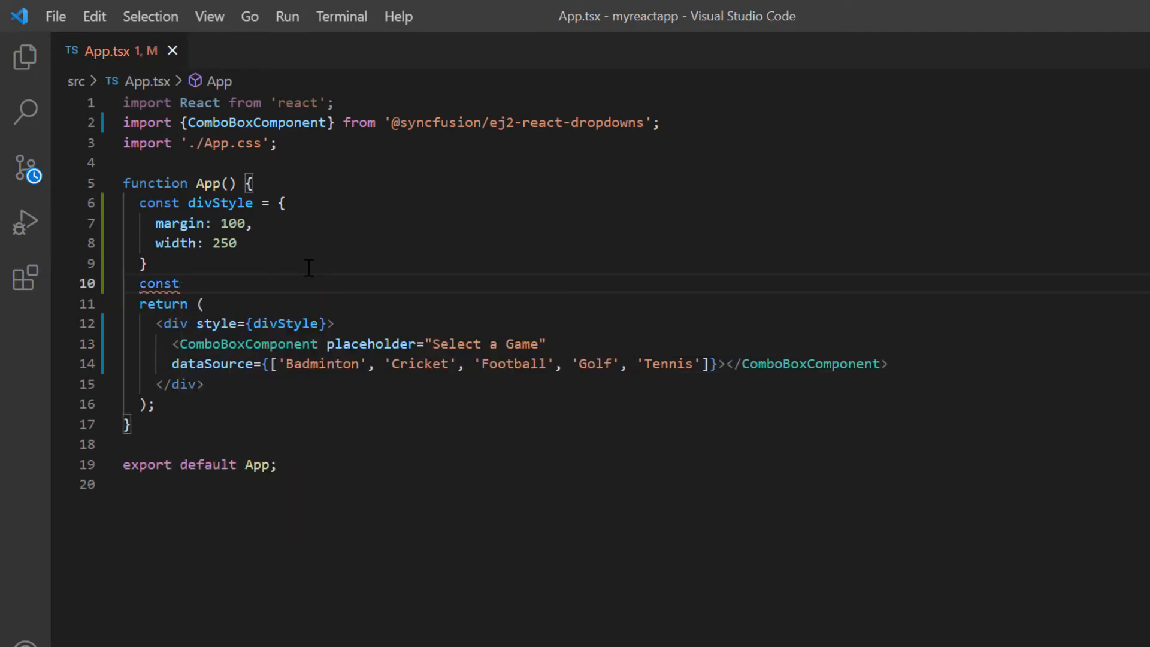
{"action": "type", "text": "sportsData: { [key: string]: Object }[] = ["}
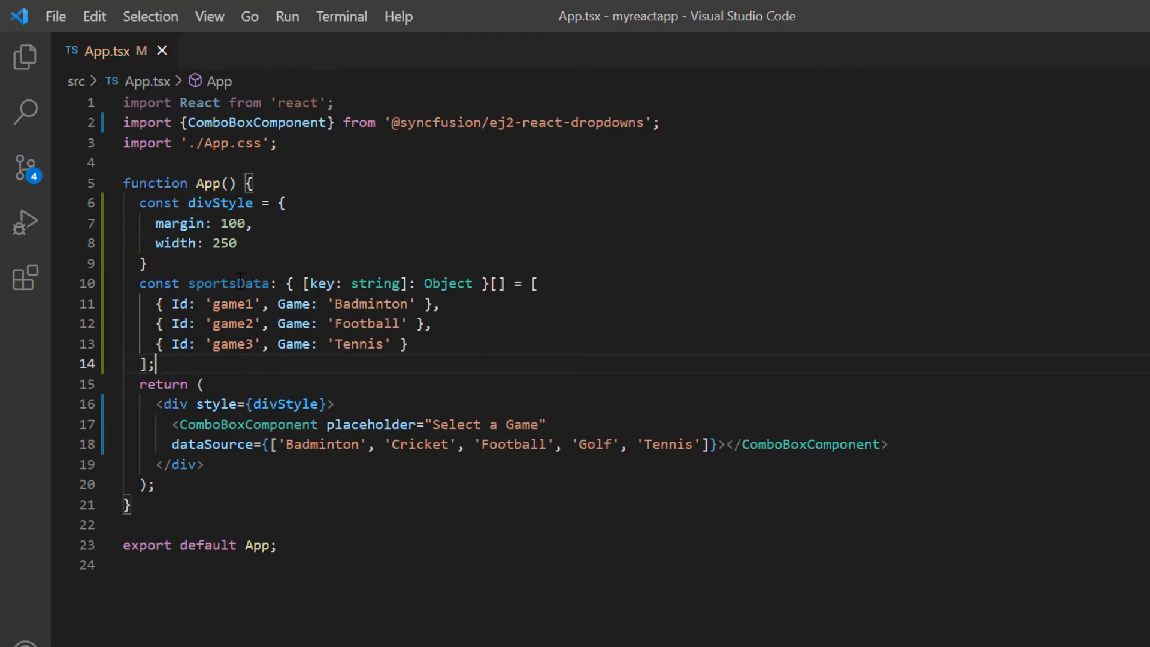
{"action": "double_click", "coordinate": [229, 283]}
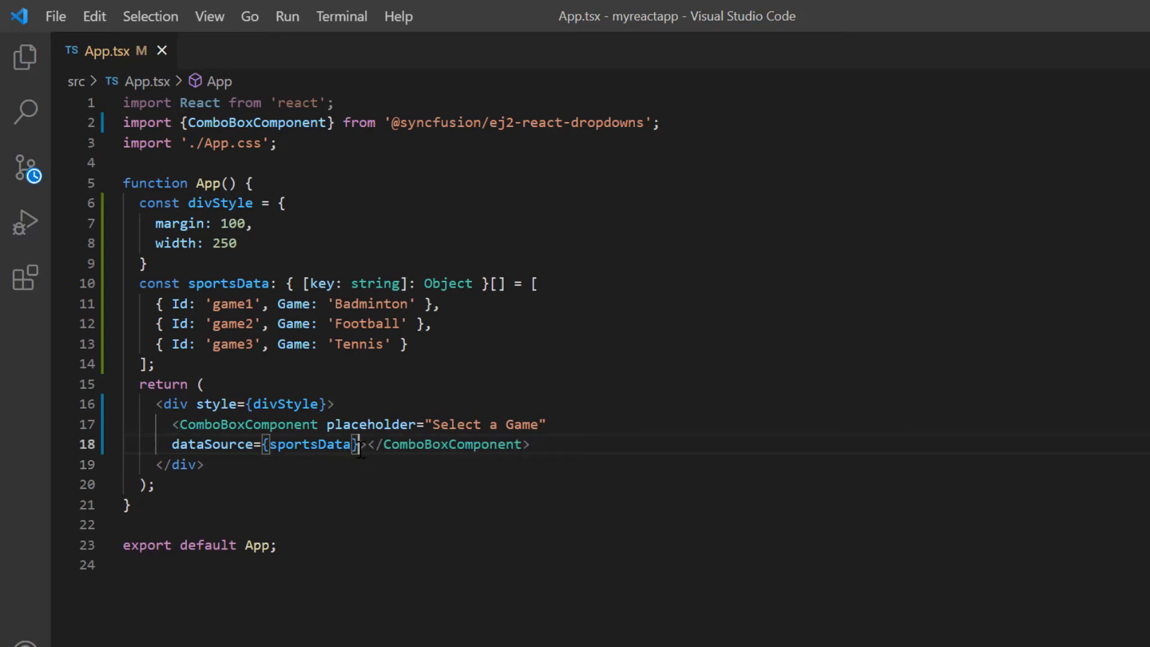
Start a fields mapping on a new line with Id as the value field.
{"action": "key", "text": "Enter"}
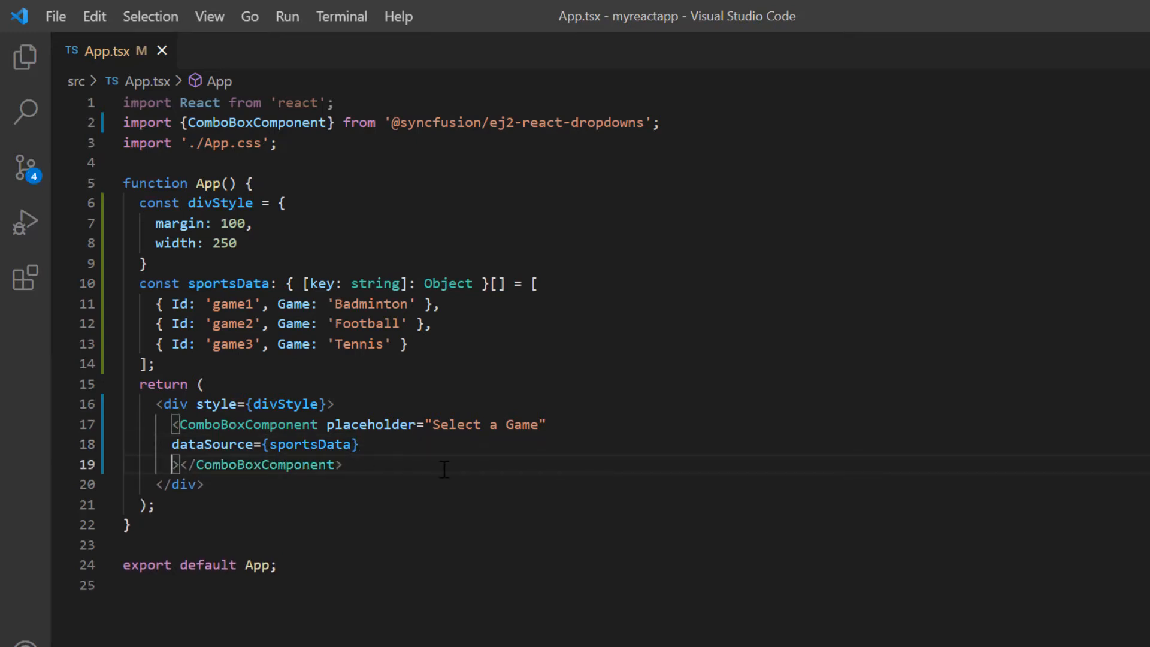
{"action": "type", "text": "fields"}
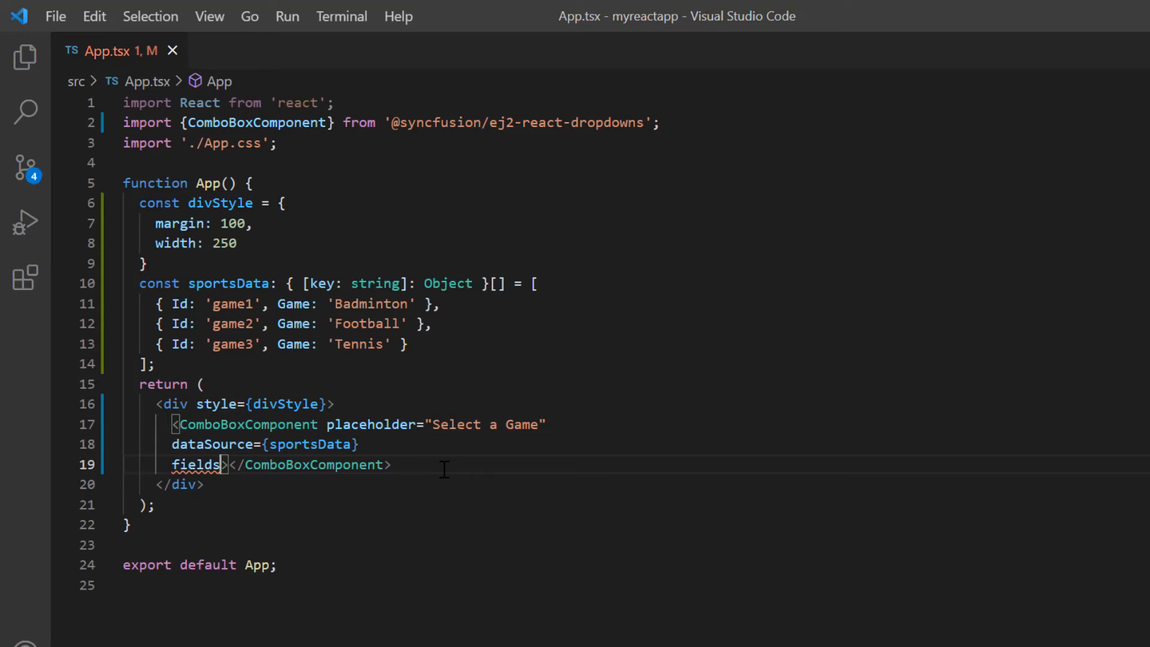
{"action": "type", "text": "={{value:\"Id\", text:\""}
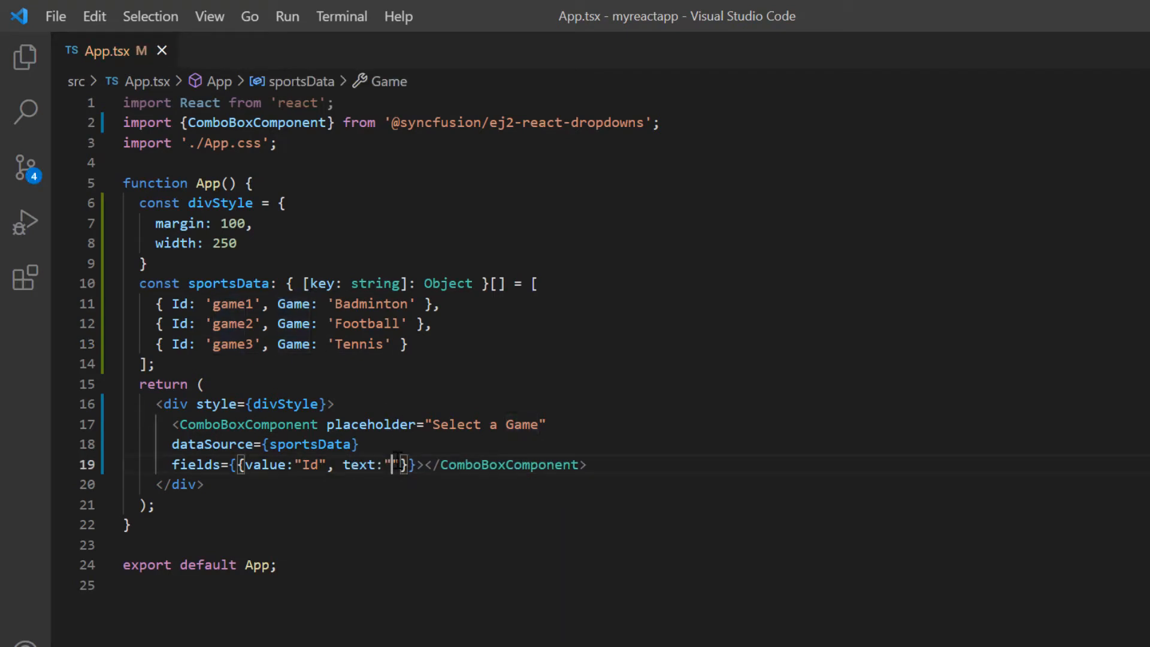
Map Game as the text field and check the Badminton, Football, Tennis list in Chrome.
{"action": "type", "text": "Game"}
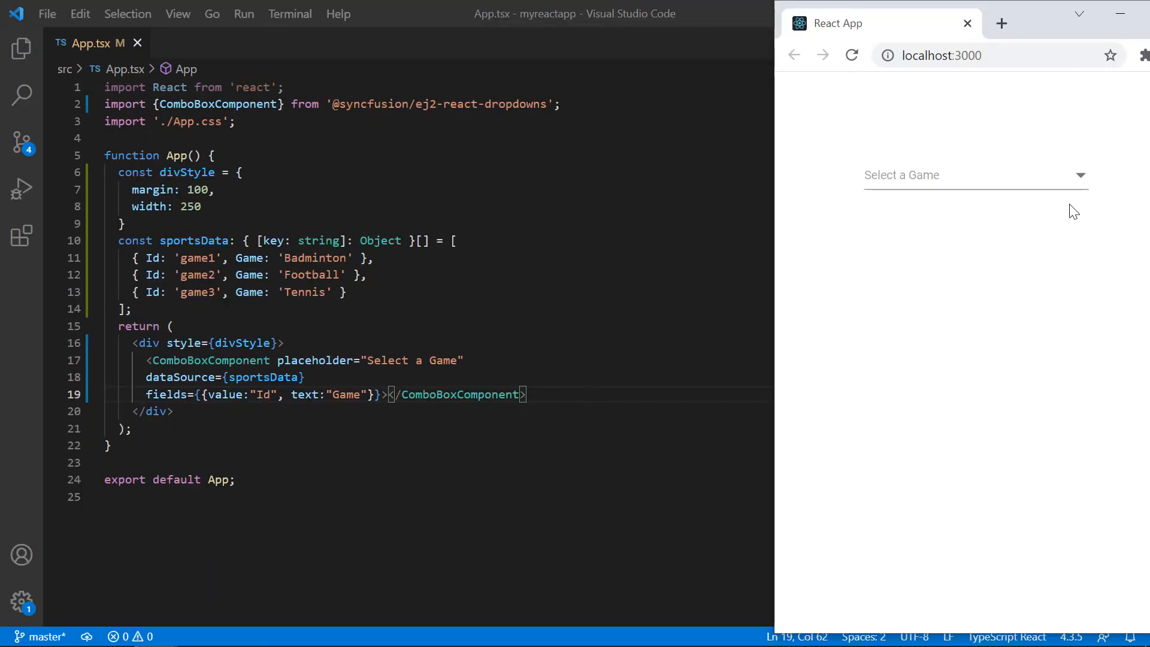
{"action": "left_click", "coordinate": [1078, 175]}
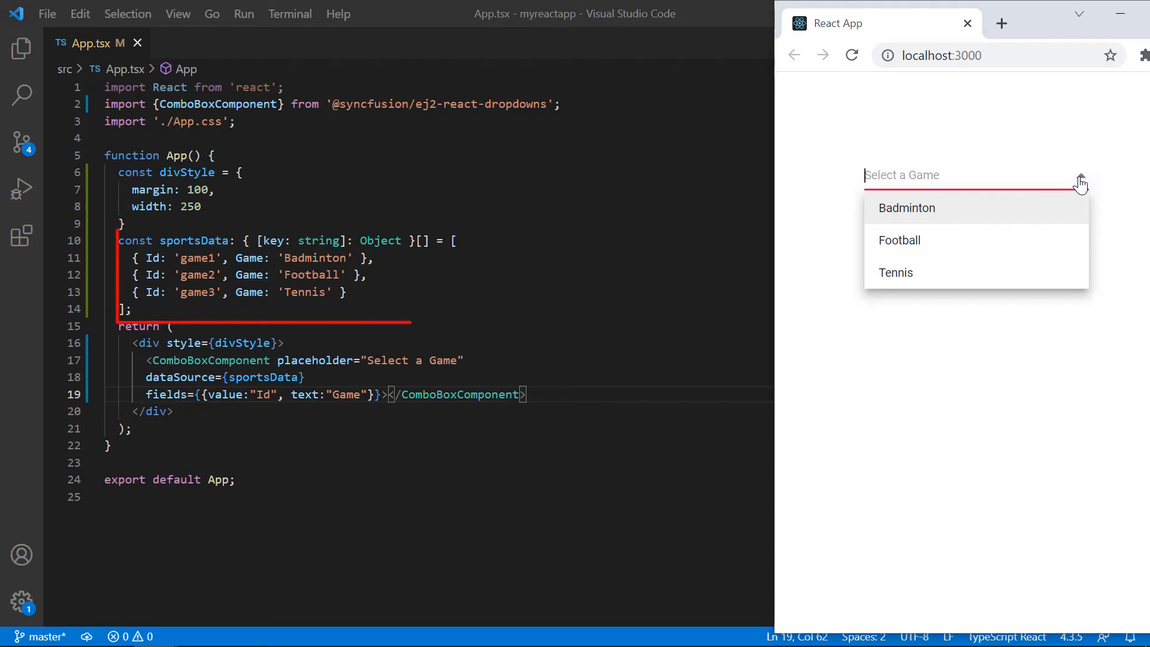
{"action": "left_click", "coordinate": [895, 272]}
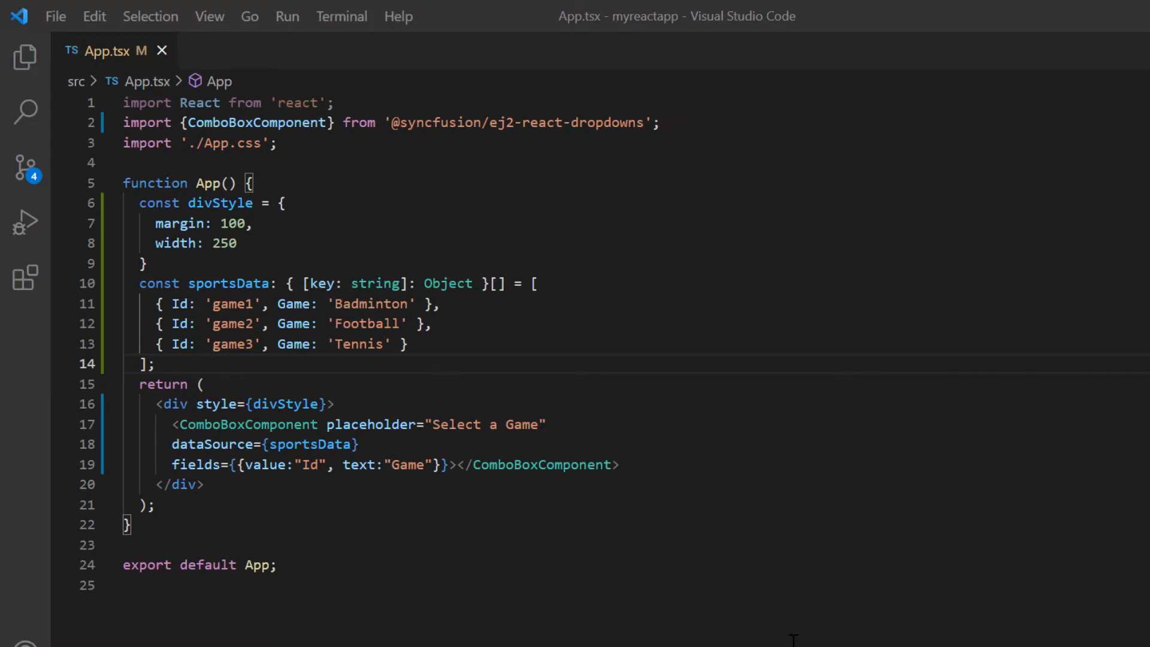
{"action": "type", "text": "i"}
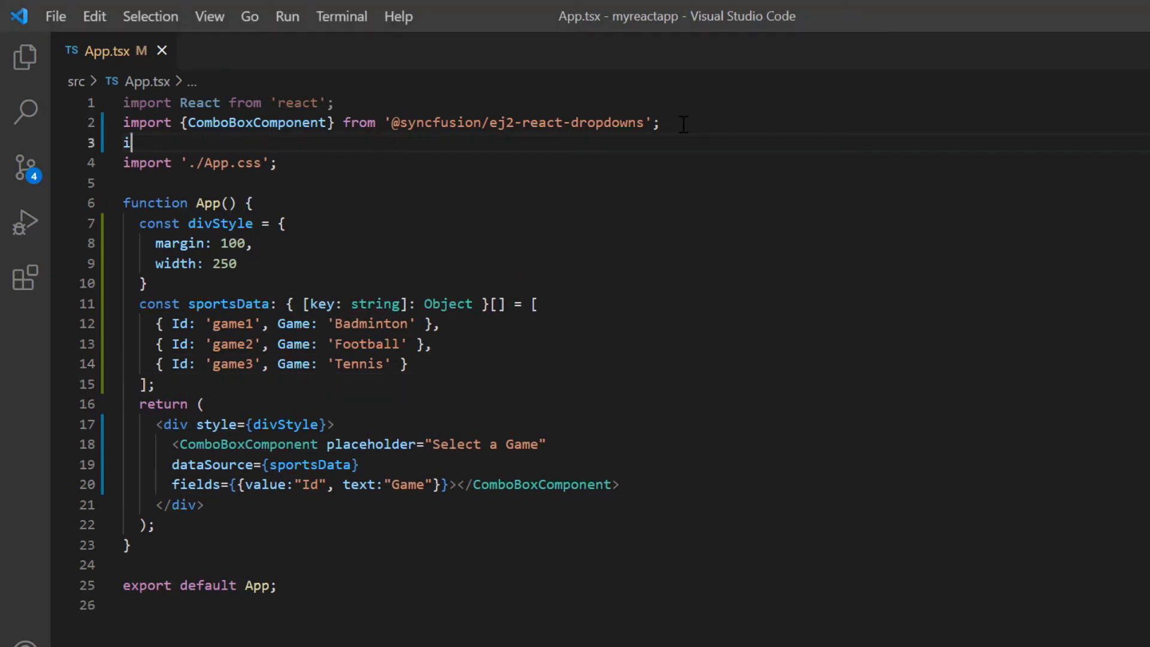
{"action": "type", "text": "import {} from '@syncfusion/ej2-"}
{"action": "type", "text": "const"}
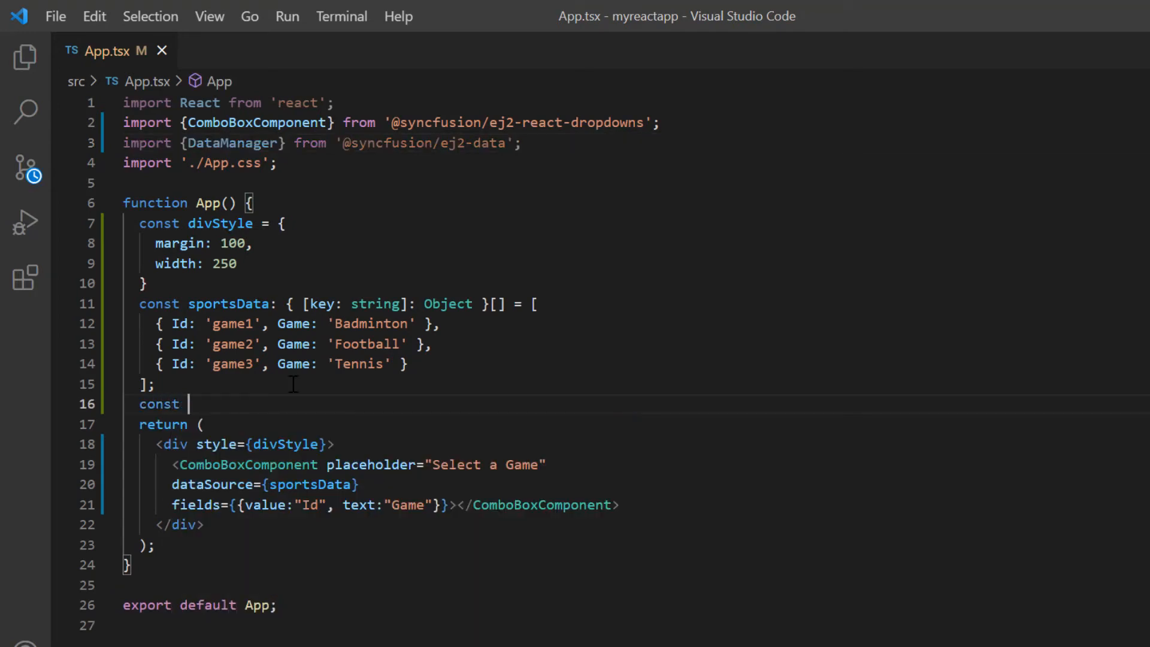
{"action": "type", "text": "remoteData: DataManager = new Da"}
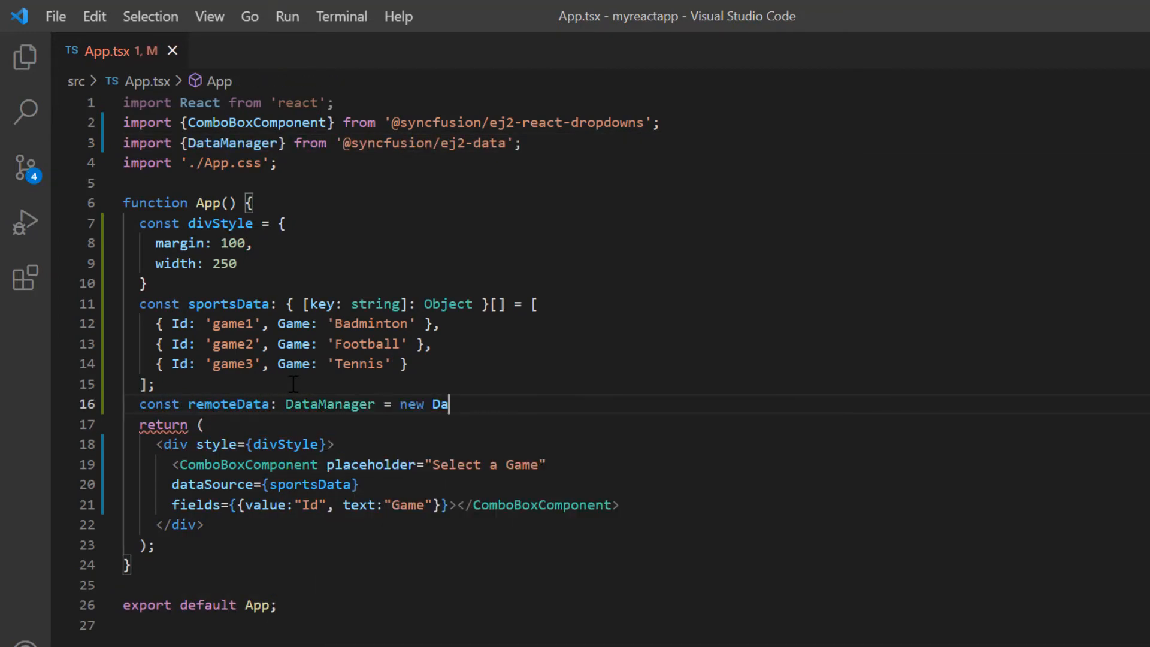
{"action": "type", "text": "taManager({"}
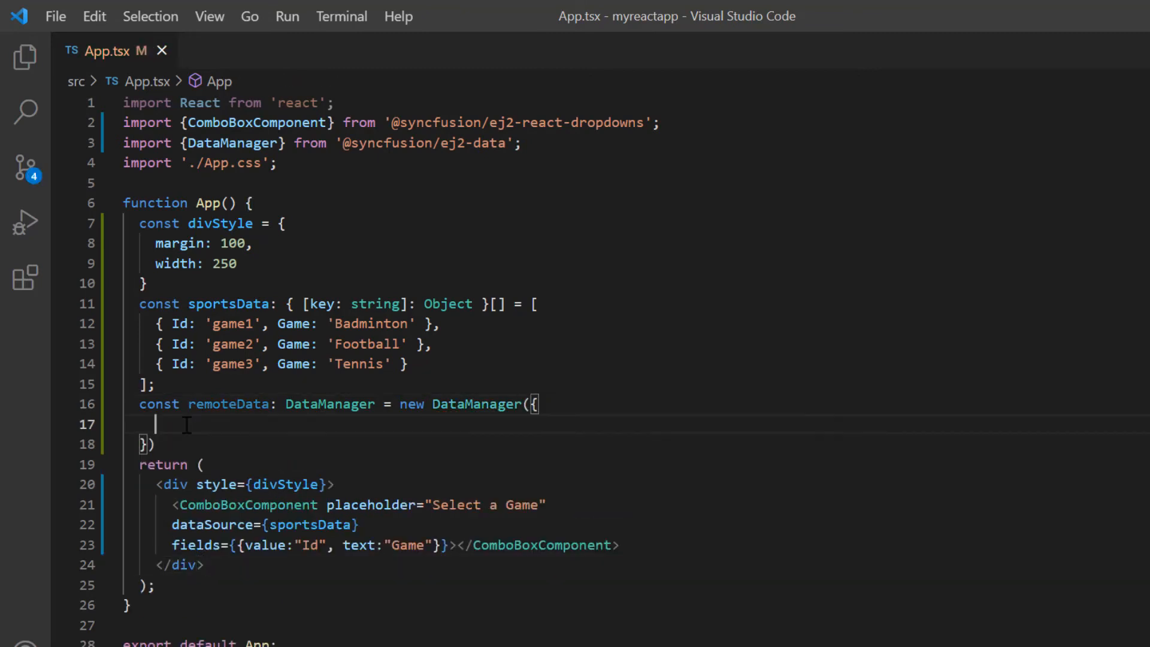
{"action": "type", "text": "url"}
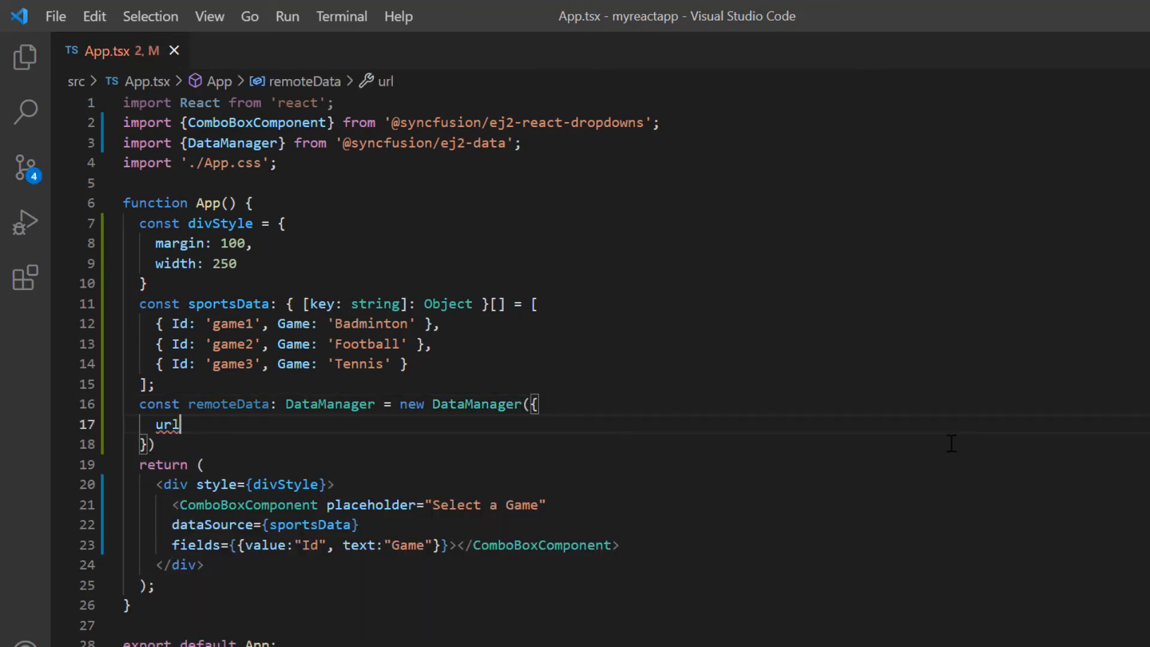
{"action": "type", "text": ": \"https://ej2services.syncfusion.com/production/web-services/api/Employees\""}
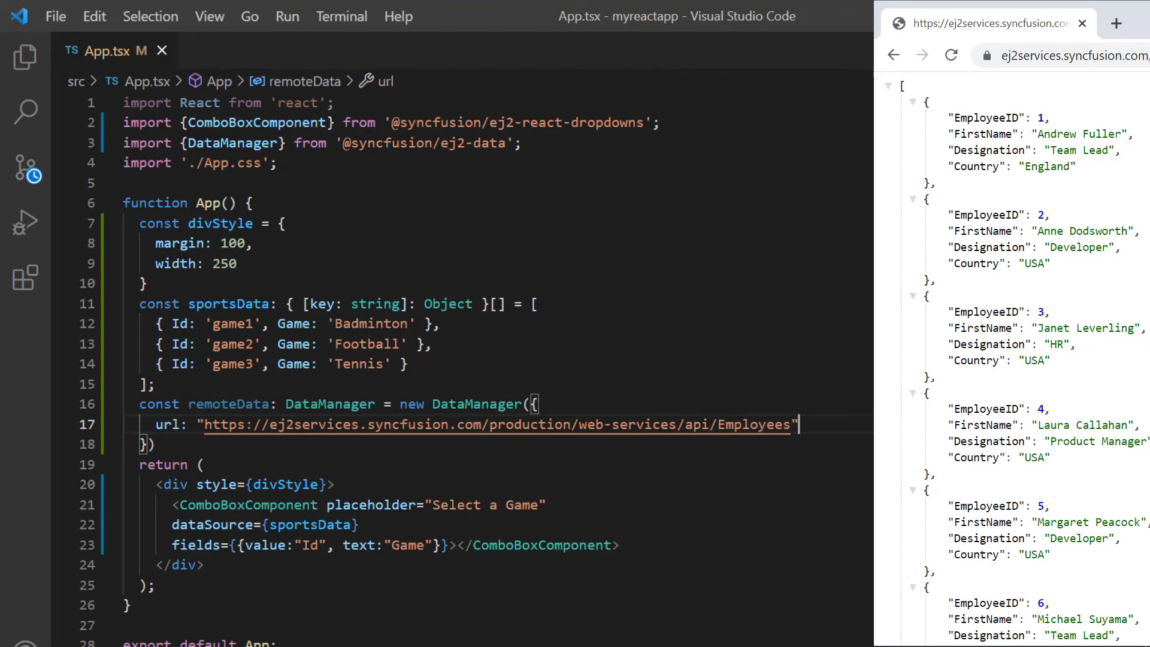
{"action": "type", "text": ","}
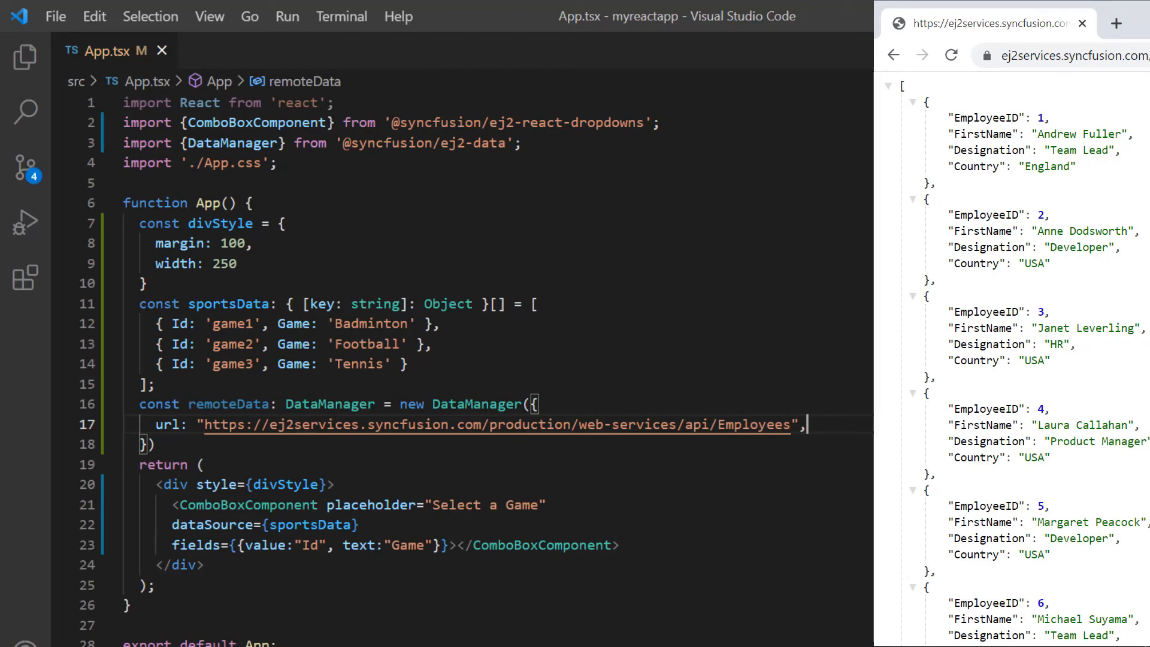
{"action": "key", "text": "Enter"}
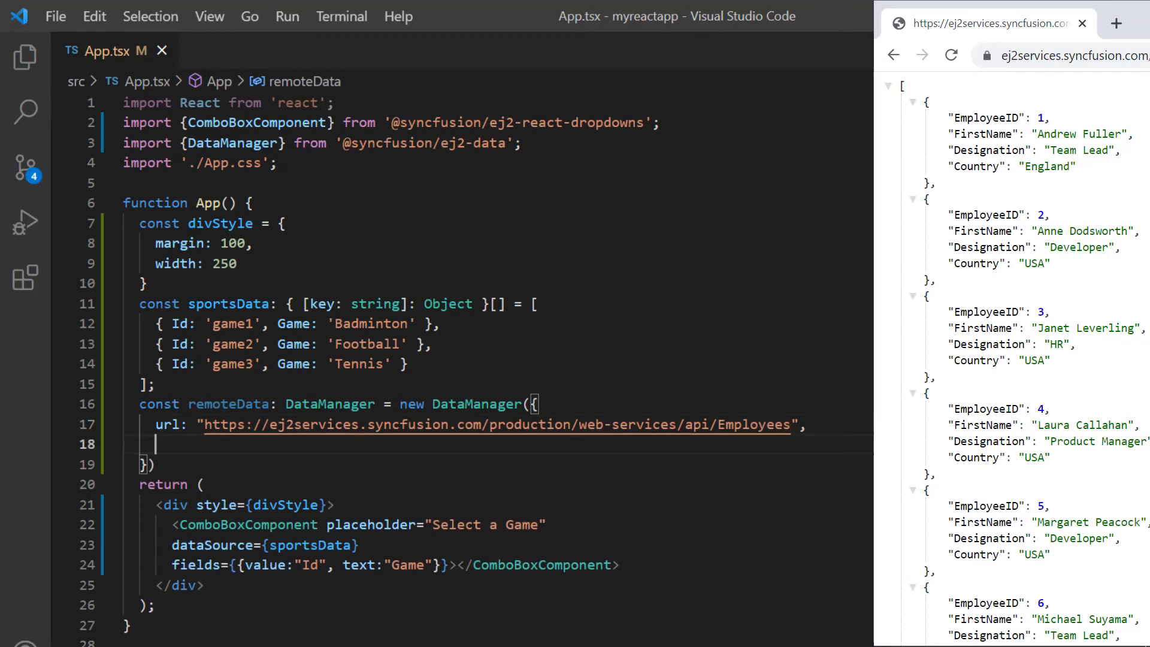
{"action": "type", "text": "adaptor:"}
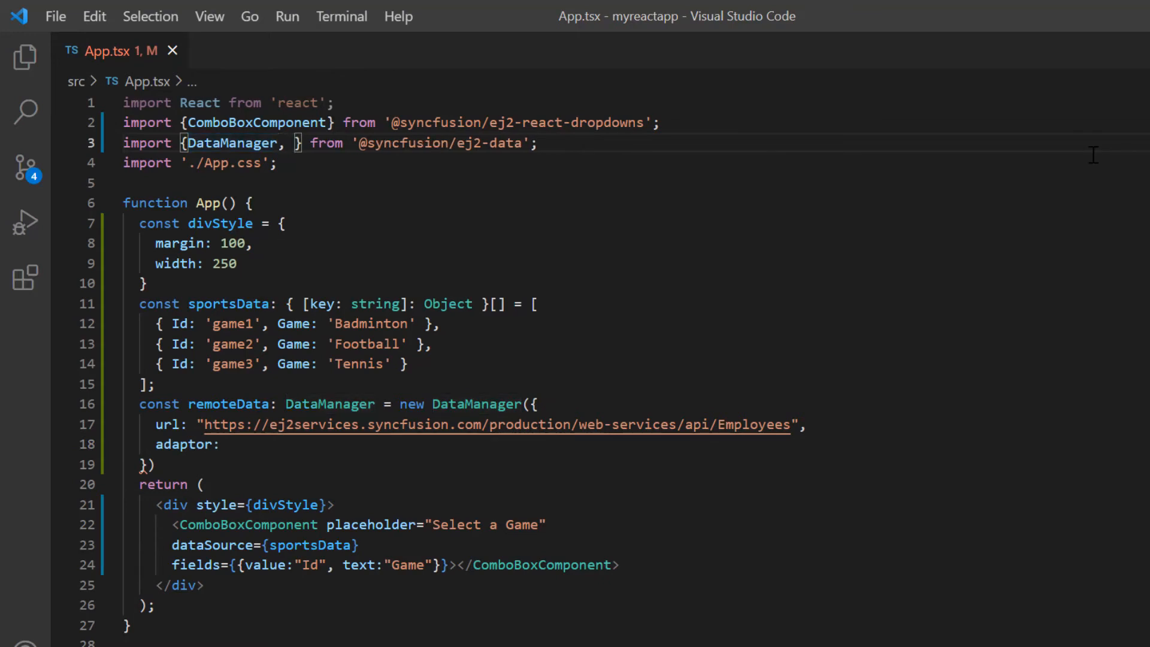
Set remoteData's adaptor to a new WebApiAdaptor, imported from ej2-data, with crossDomain: true.
{"action": "type", "text": "WebApiAdaptor"}
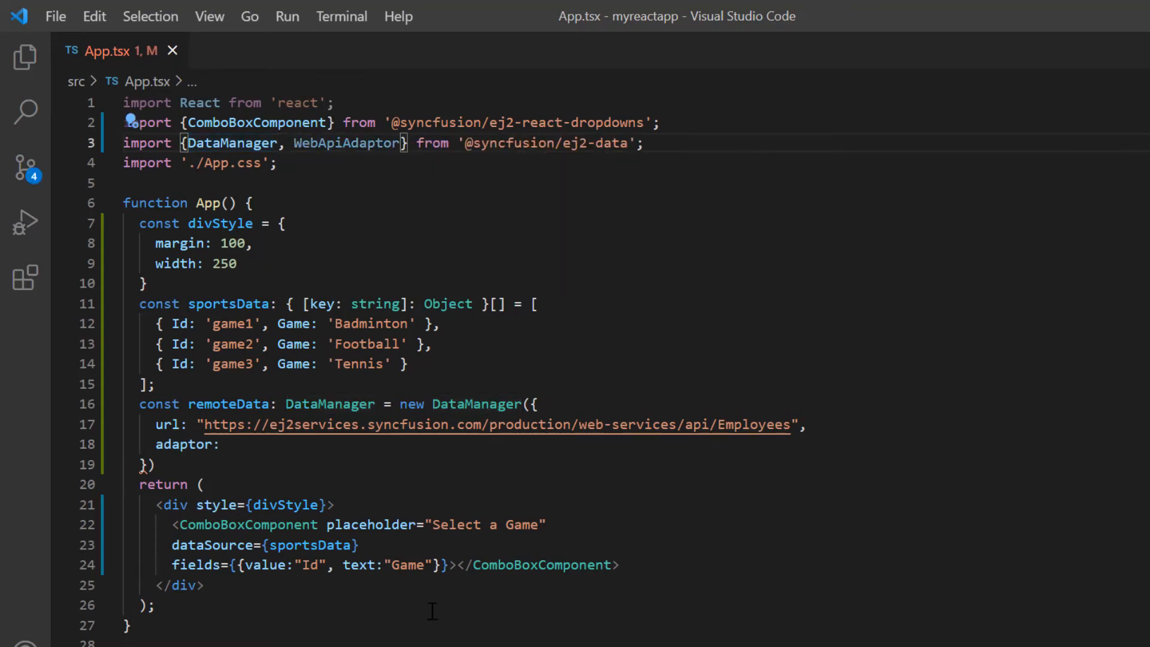
{"action": "type", "text": "n"}
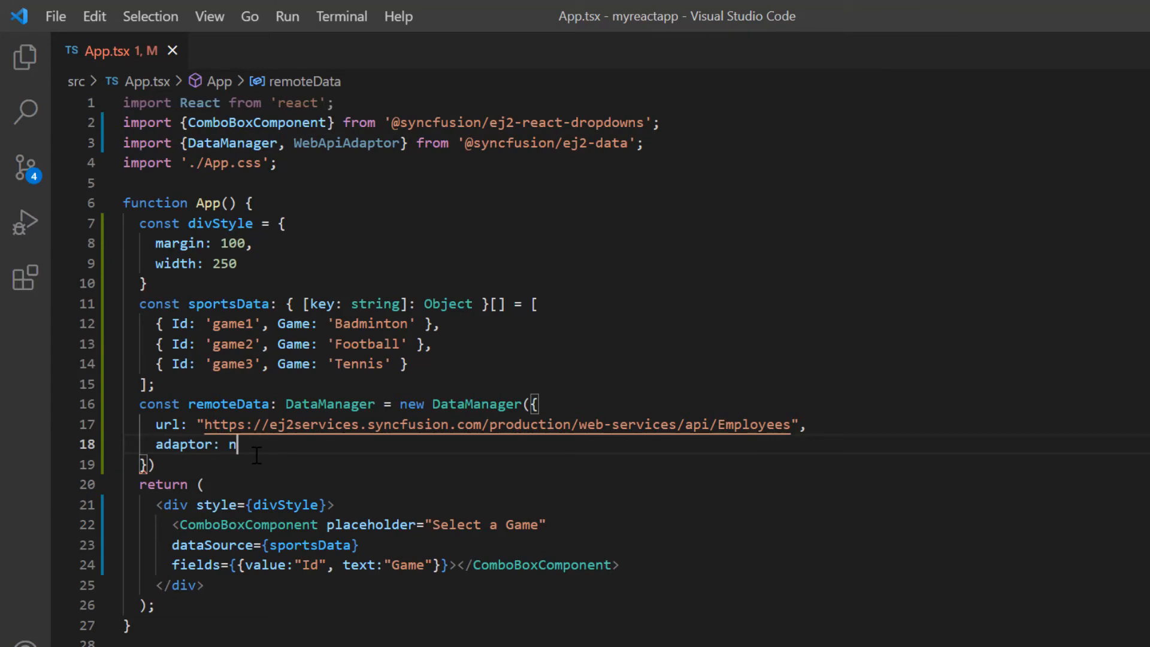
{"action": "type", "text": "ew"}
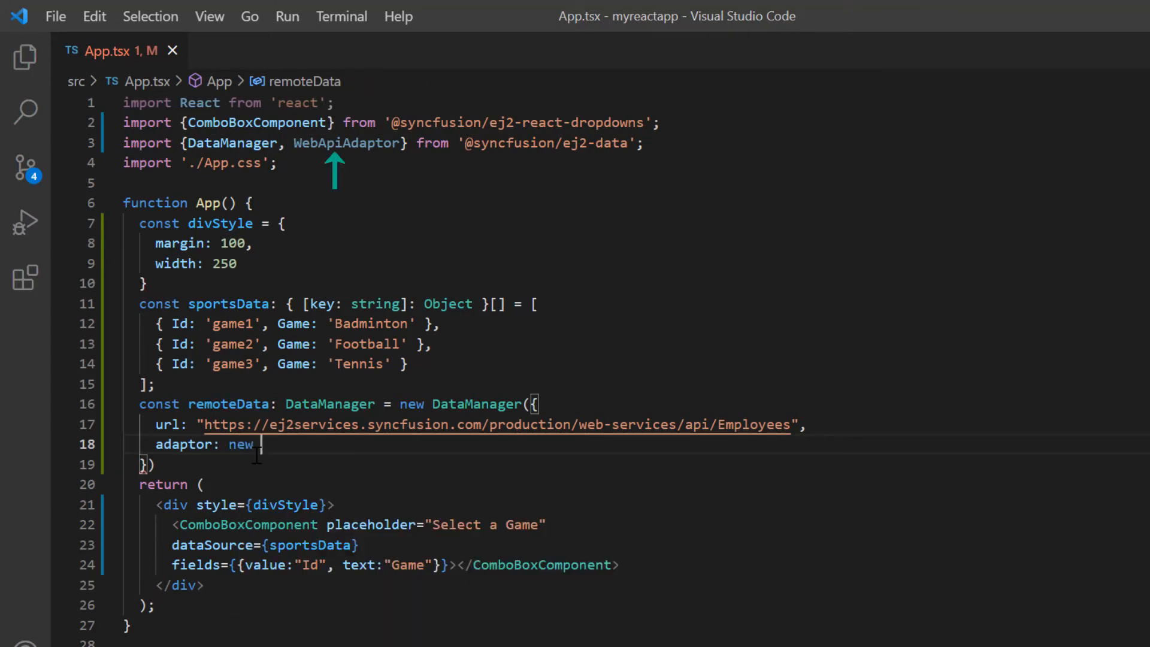
{"action": "type", "text": "WebApiAdaptor"}
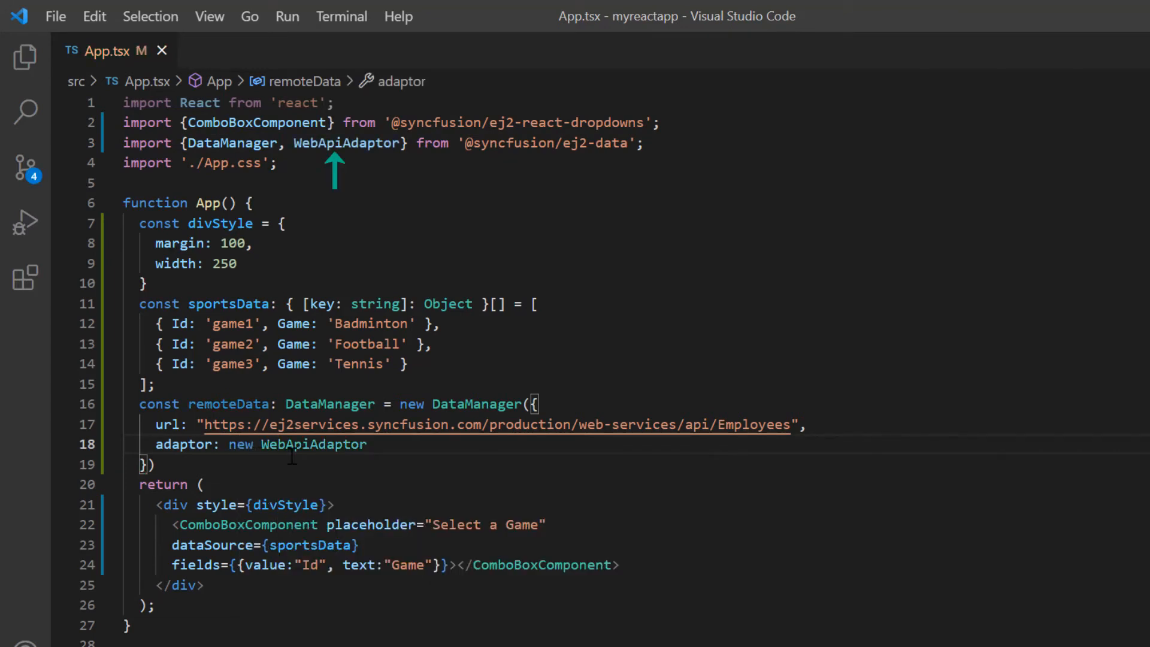
{"action": "type", "text": ","}
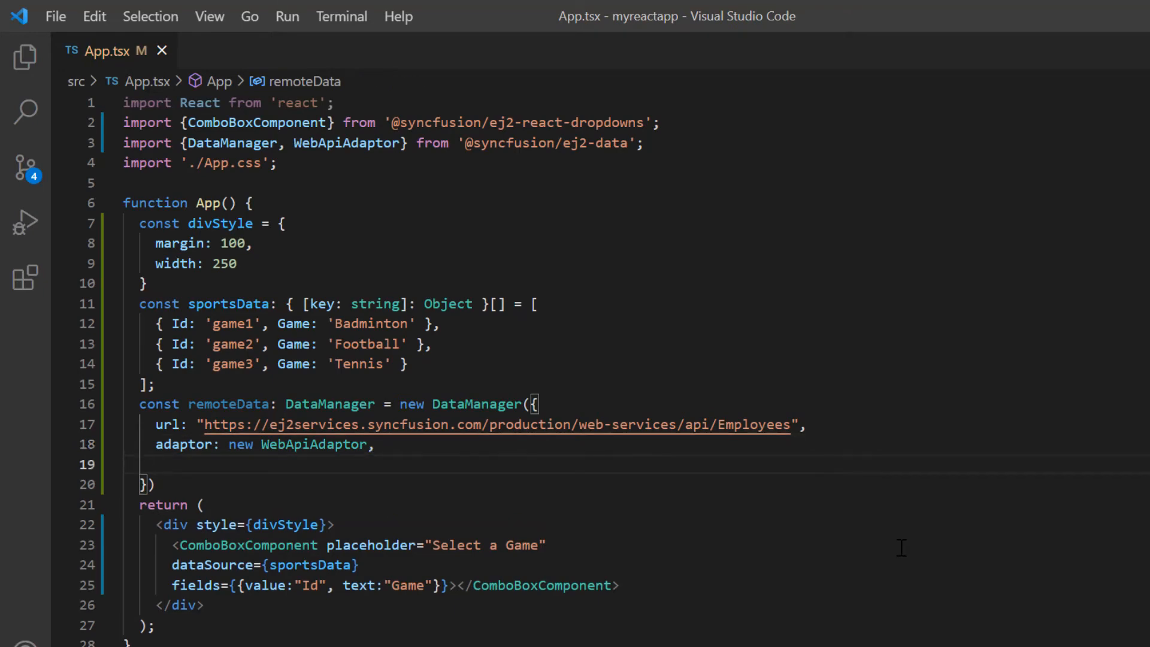
{"action": "type", "text": "crossDomain: tr"}
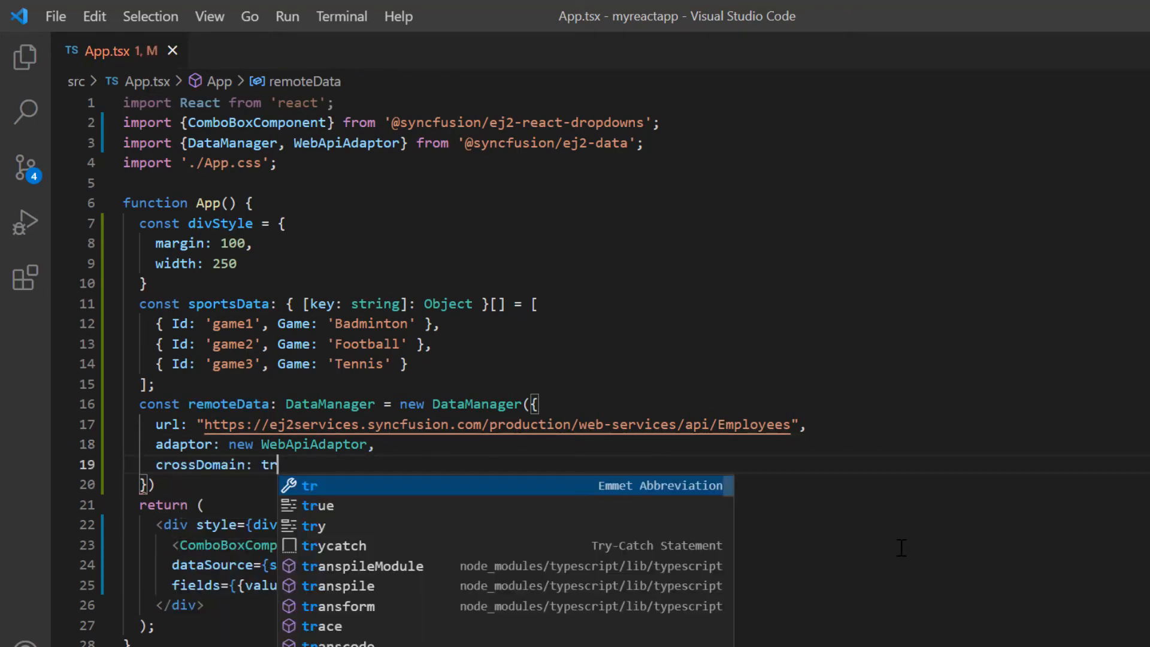
{"action": "type", "text": "ue"}
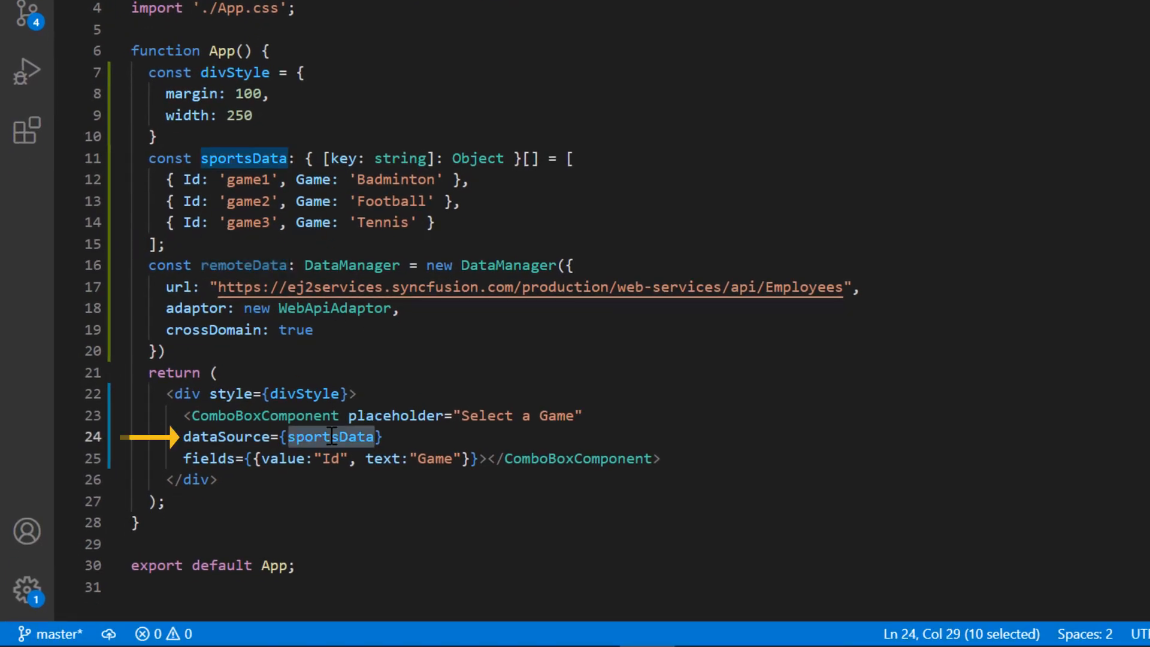
Bind the ComboBox to remoteData, mapping EmployeeID to value and FirstName to text, placeholder 'Select a name'.
{"action": "type", "text": "remoteData"}
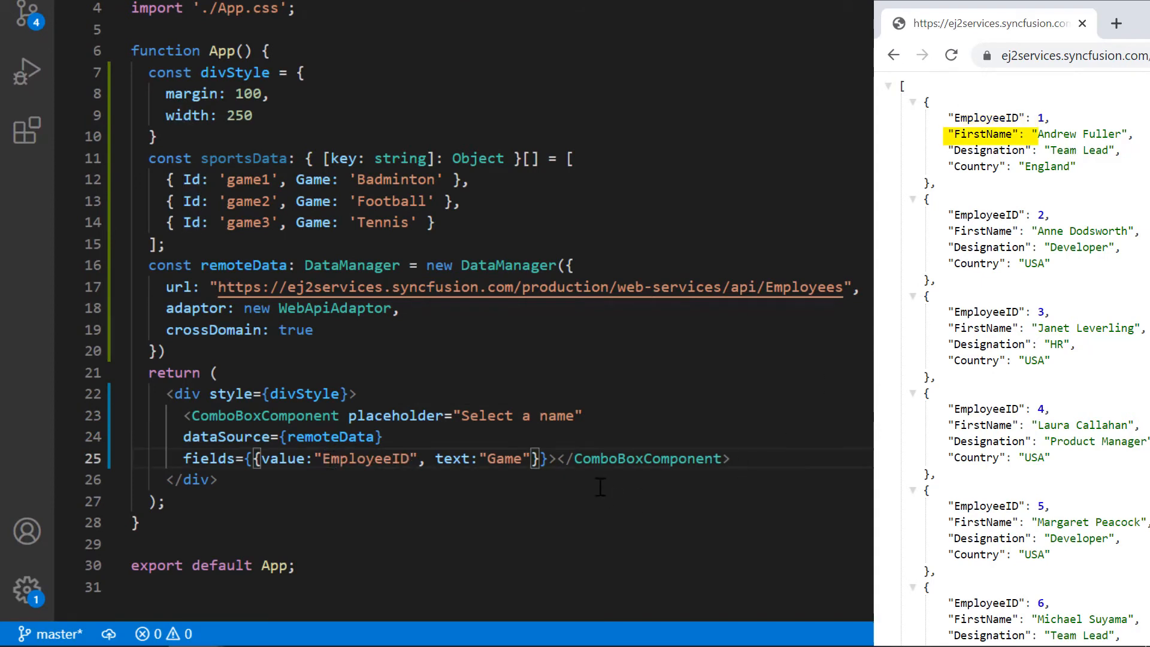
{"action": "type", "text": "FirstName"}
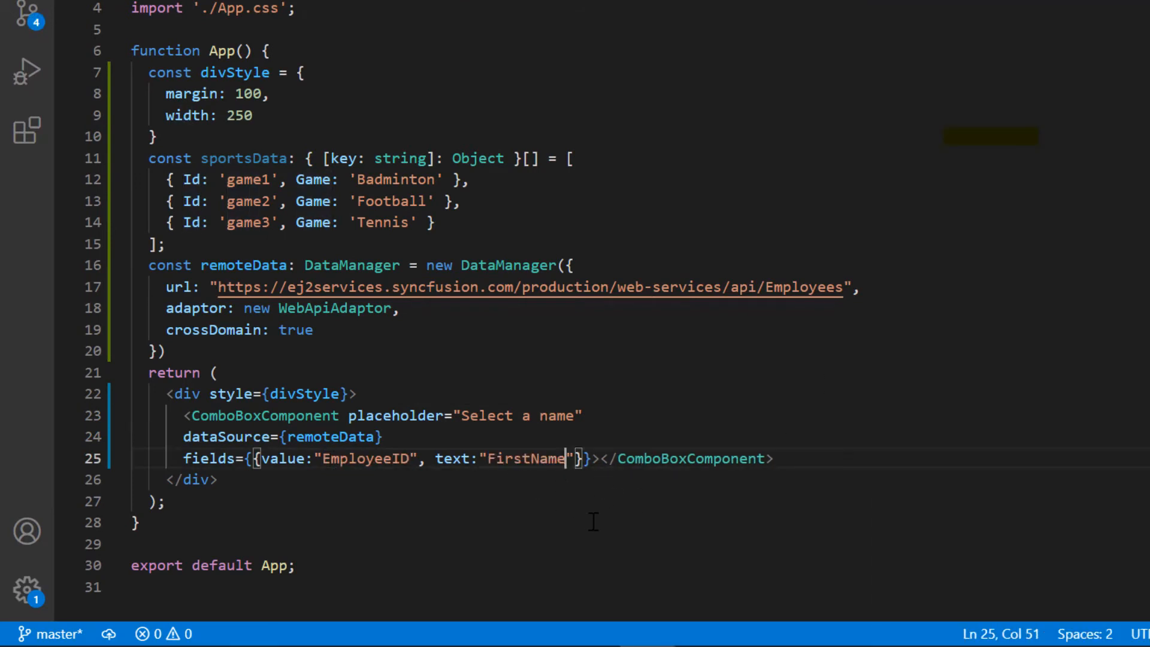
{"action": "type", "text": "const"}
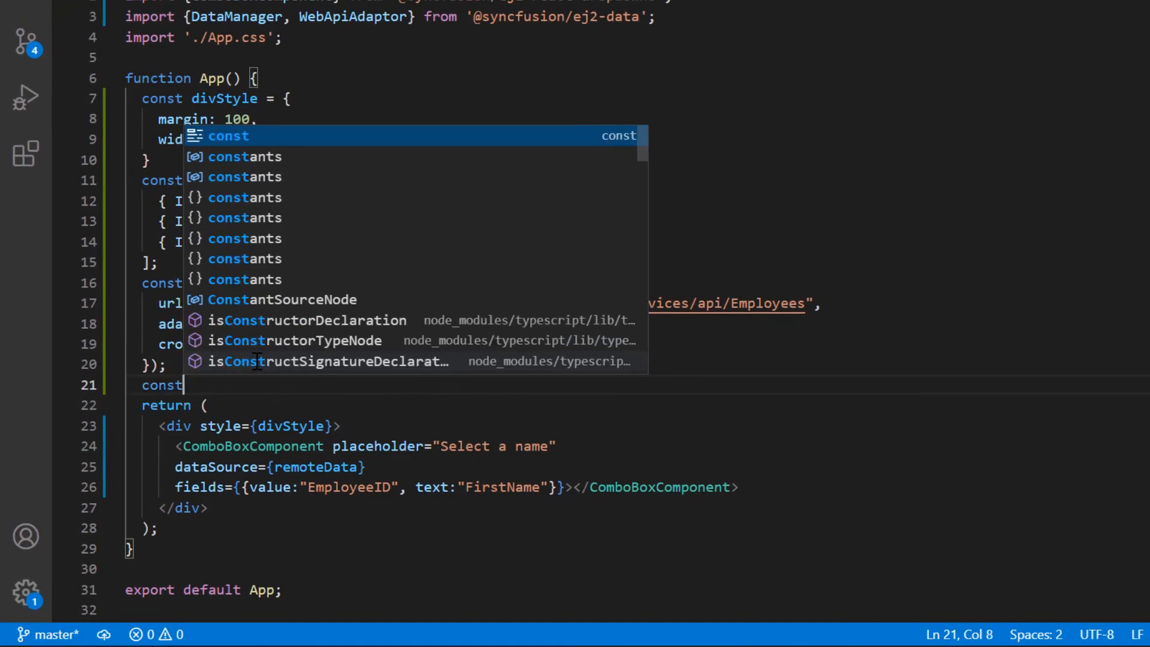
Declare dataQuery selecting FirstName and EmployeeID, taking 10 with requiresCount, and pass it as query.
{"action": "type", "text": "dataQuery:"}
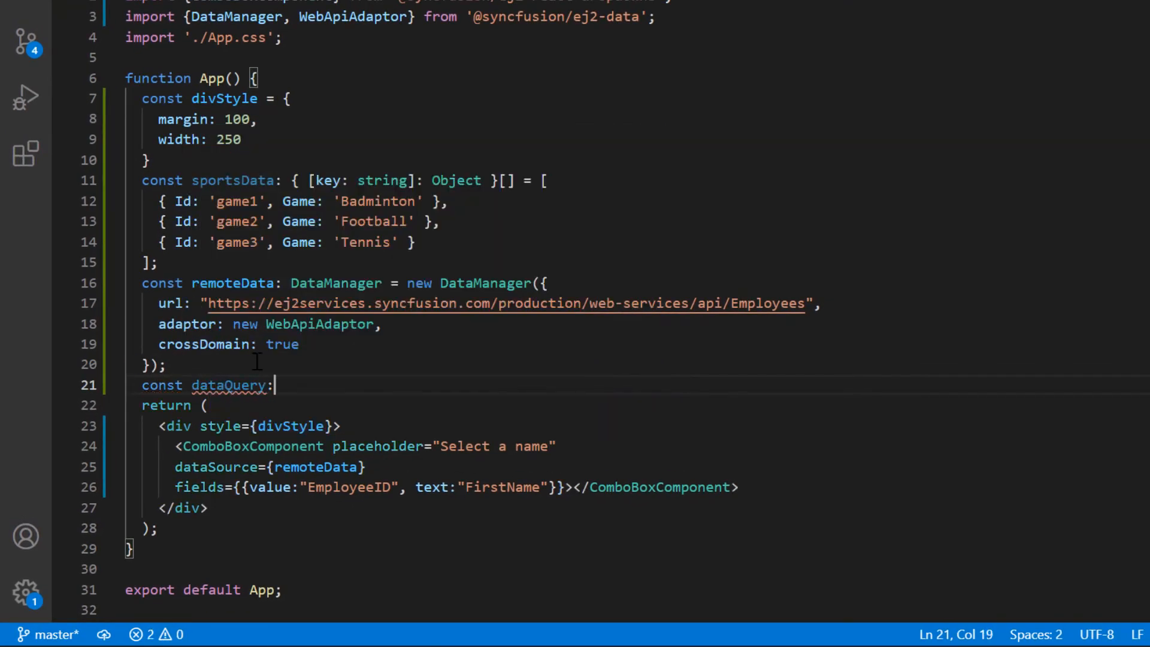
{"action": "type", "text": "Query = new"}
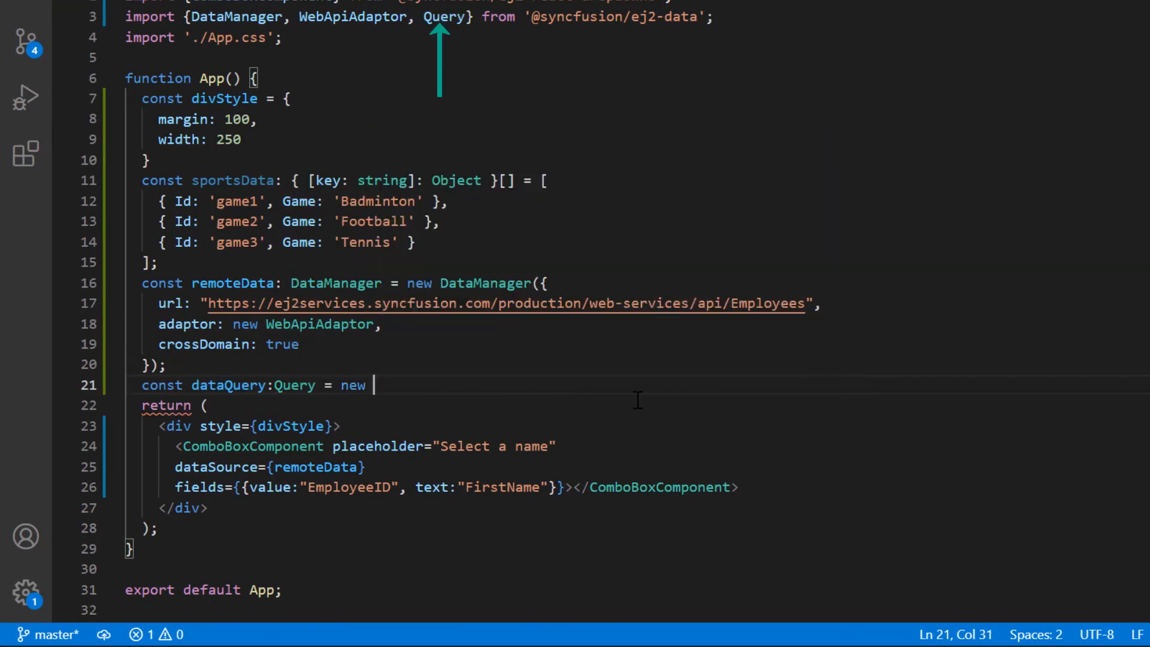
{"action": "type", "text": "Query().select(['FirstName', 'EmployeeID']).take(10).requiresCount();"}
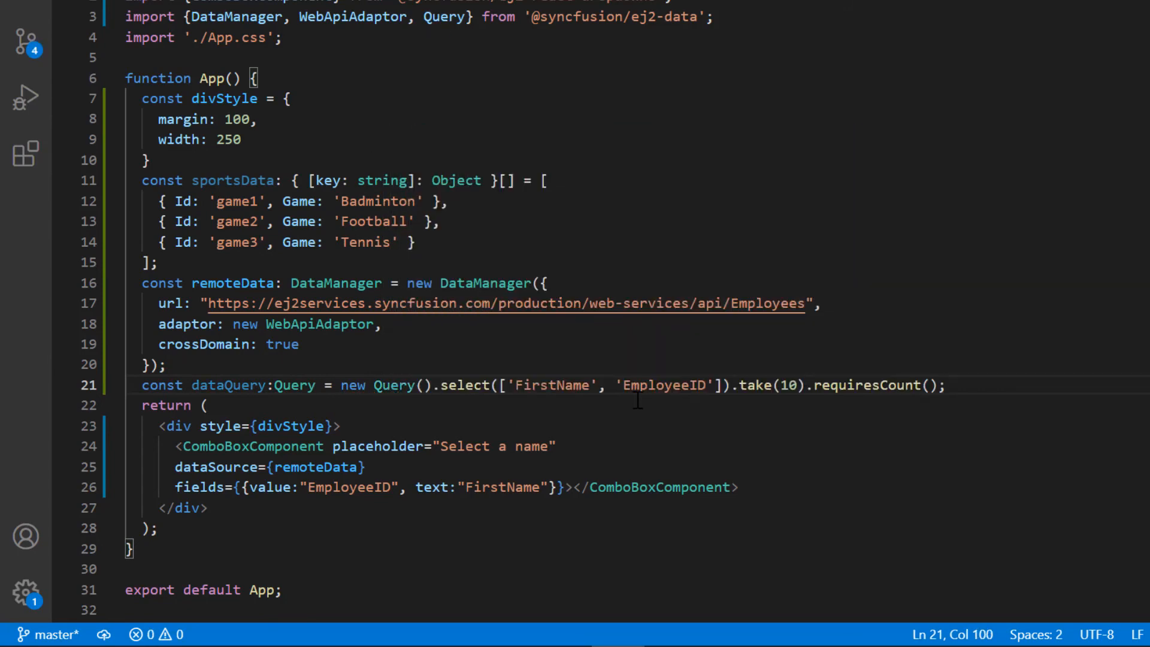
{"action": "type", "text": "qu"}
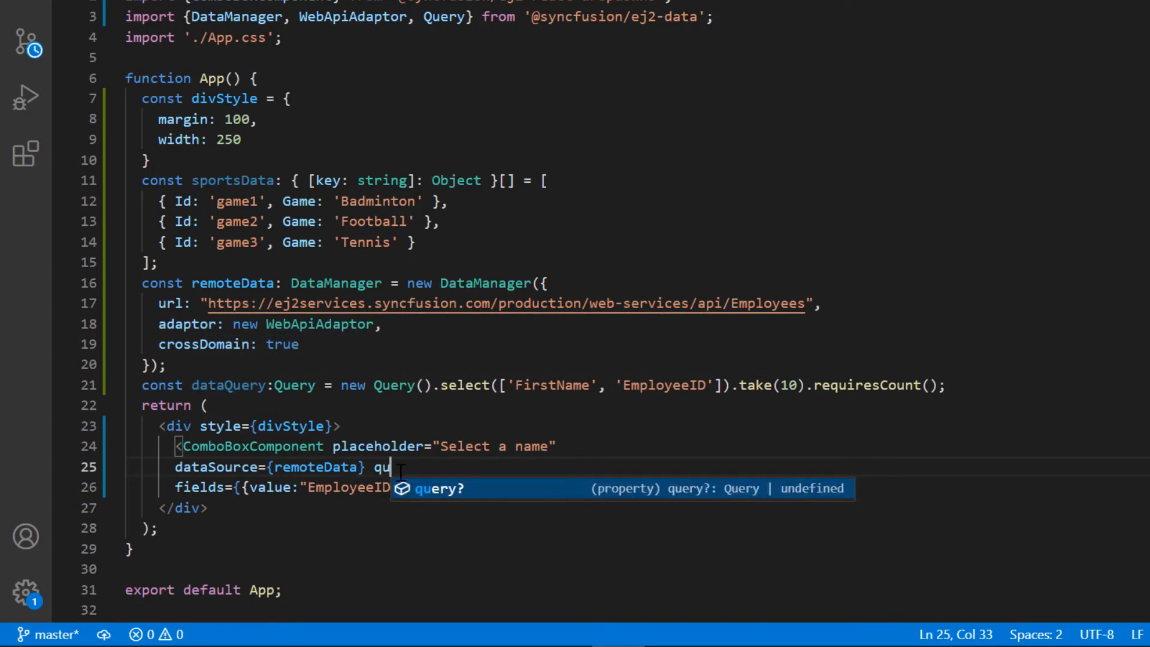
{"action": "type", "text": "ery={dataQuery}"}
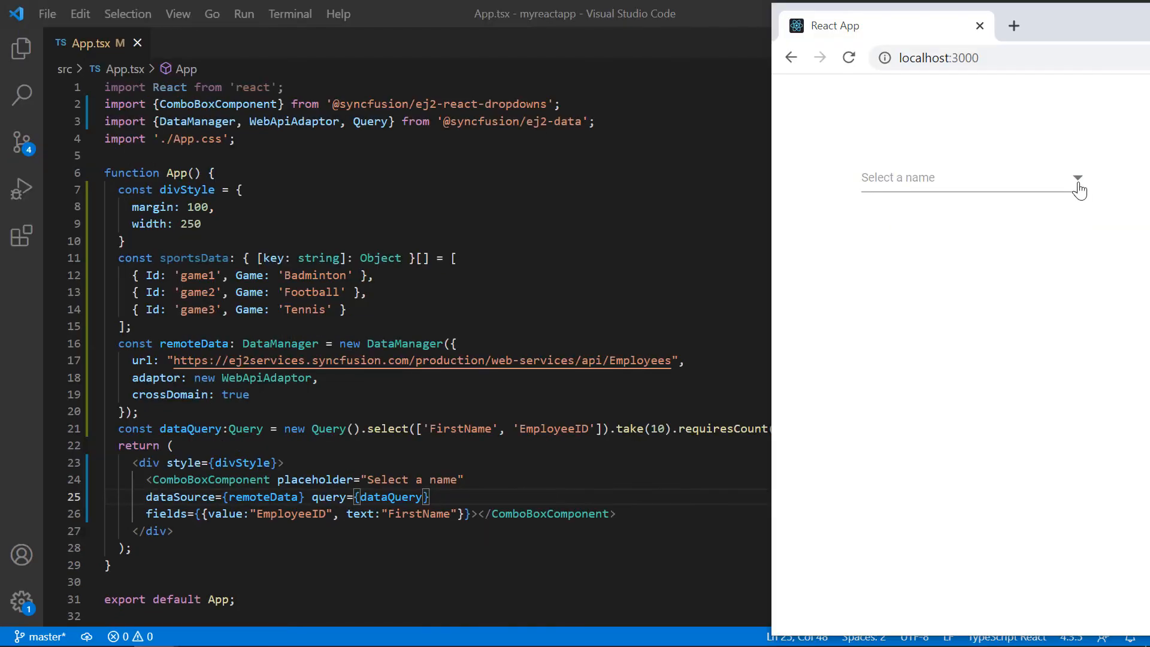
Open the running app's 'Select a name' dropdown and pick one of the remote employee names.
{"action": "left_click", "coordinate": [1078, 177]}
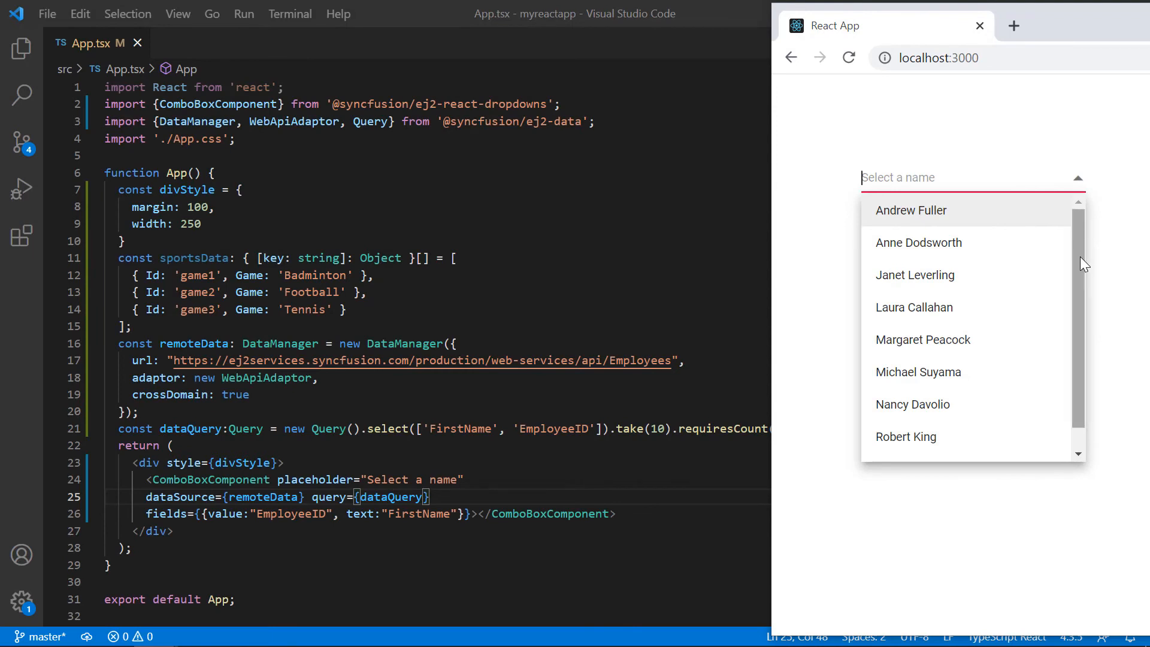
{"action": "left_click", "coordinate": [922, 339]}
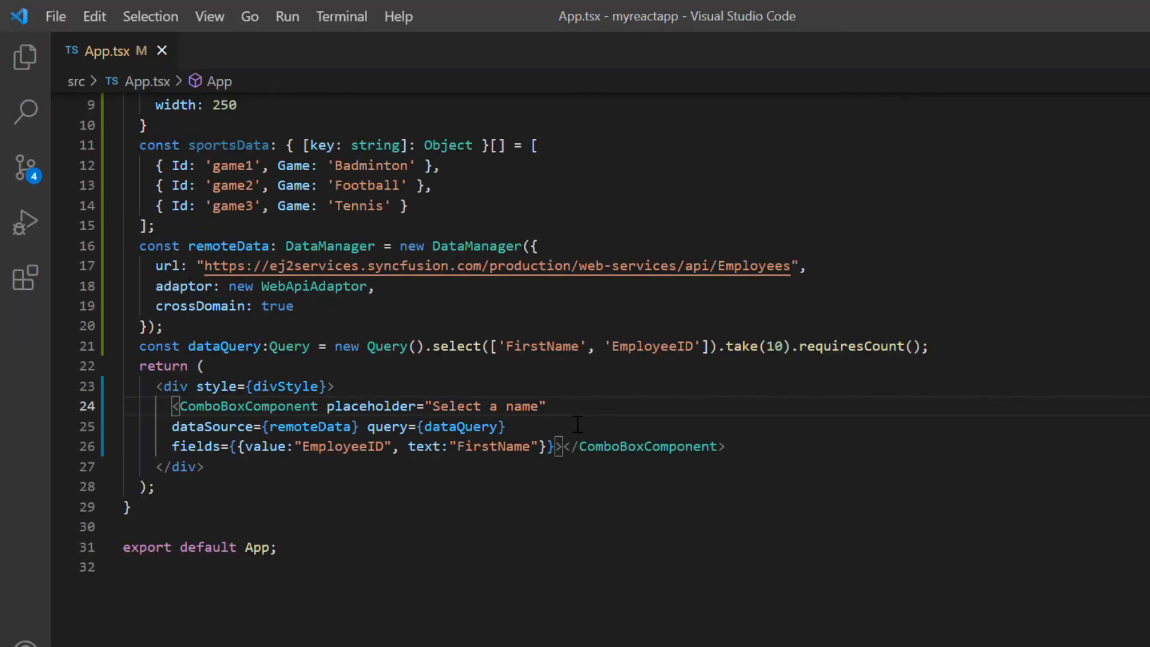
Set popupHeight and popupWidth to 200px and check the smaller name dropdown in Chrome.
{"action": "type", "text": "popupHeight=\""}
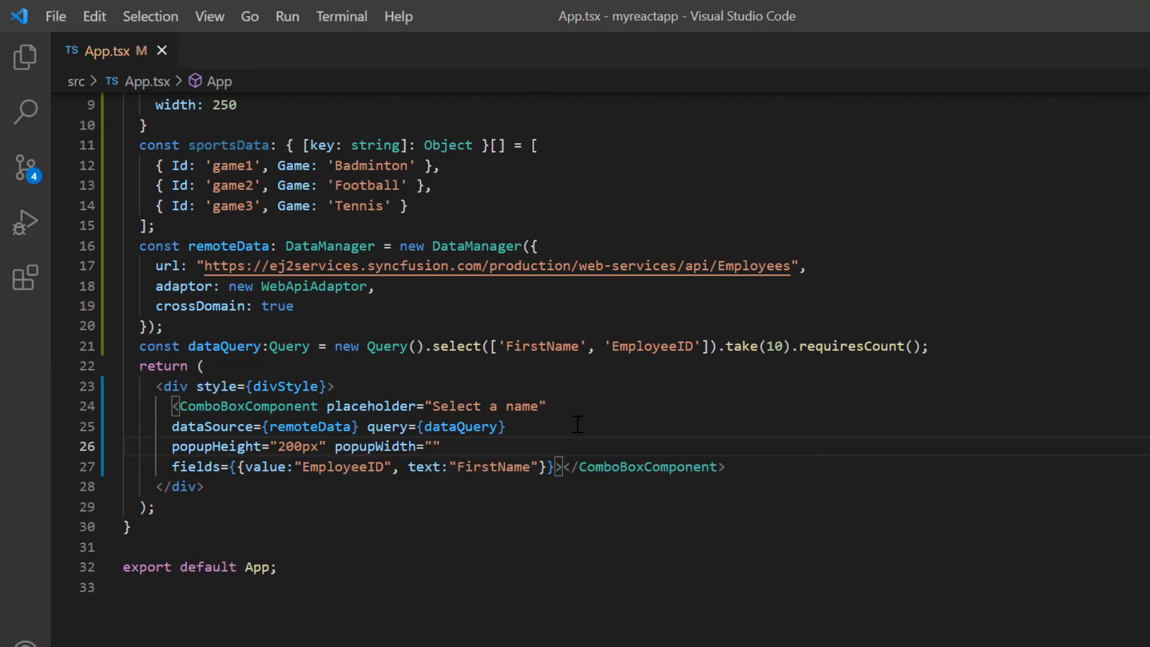
{"action": "type", "text": "200px"}
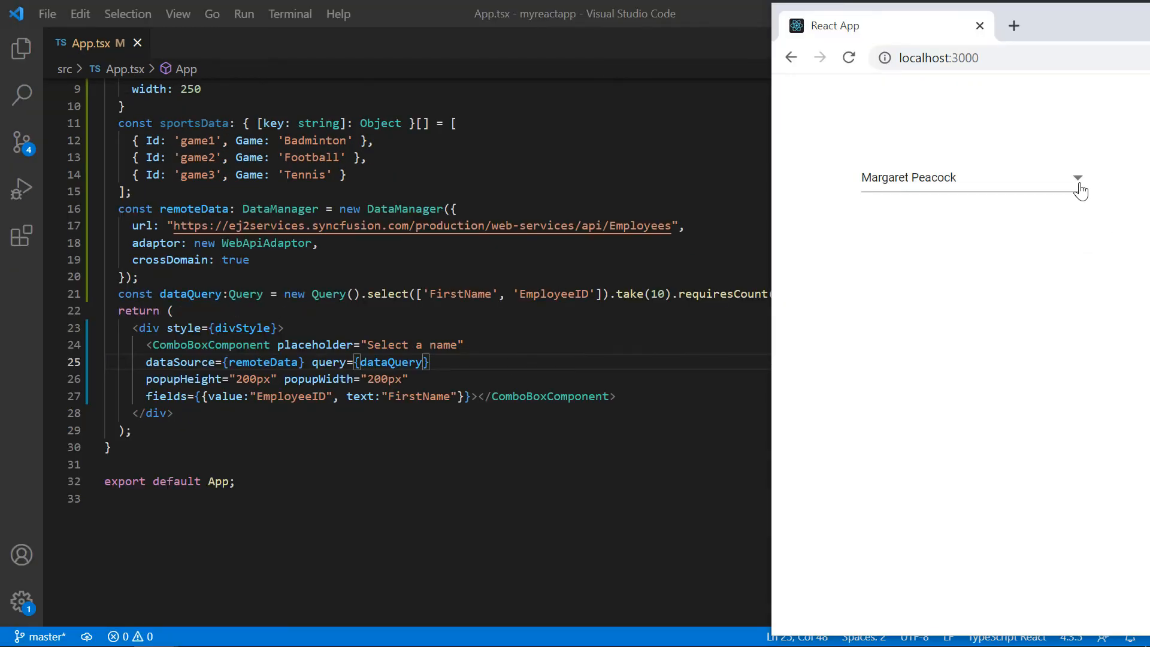
{"action": "left_click", "coordinate": [1078, 177]}
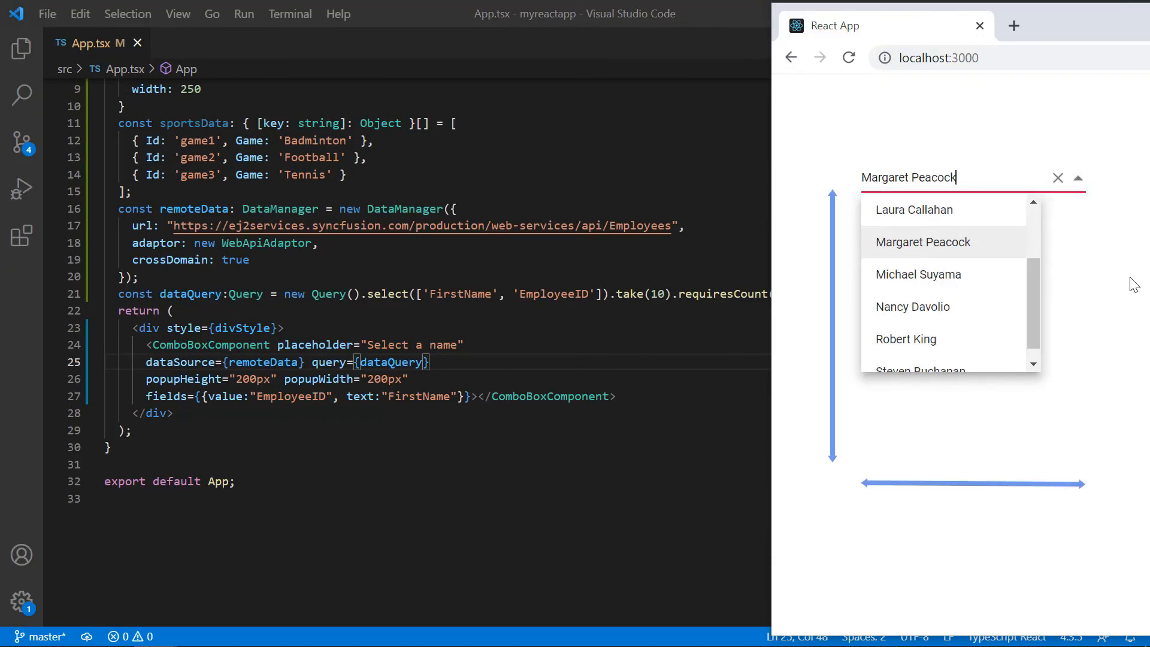